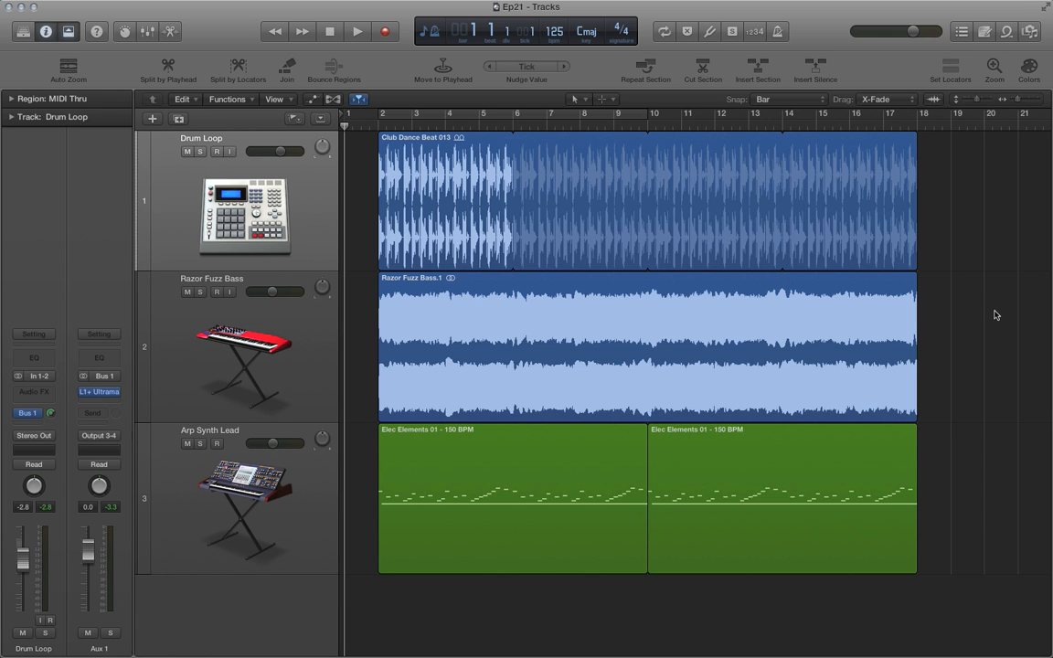
# Play the drum loop, fuzz bass and arp synth arrangement to bar 18, then stop.
pyautogui.click(356, 31)
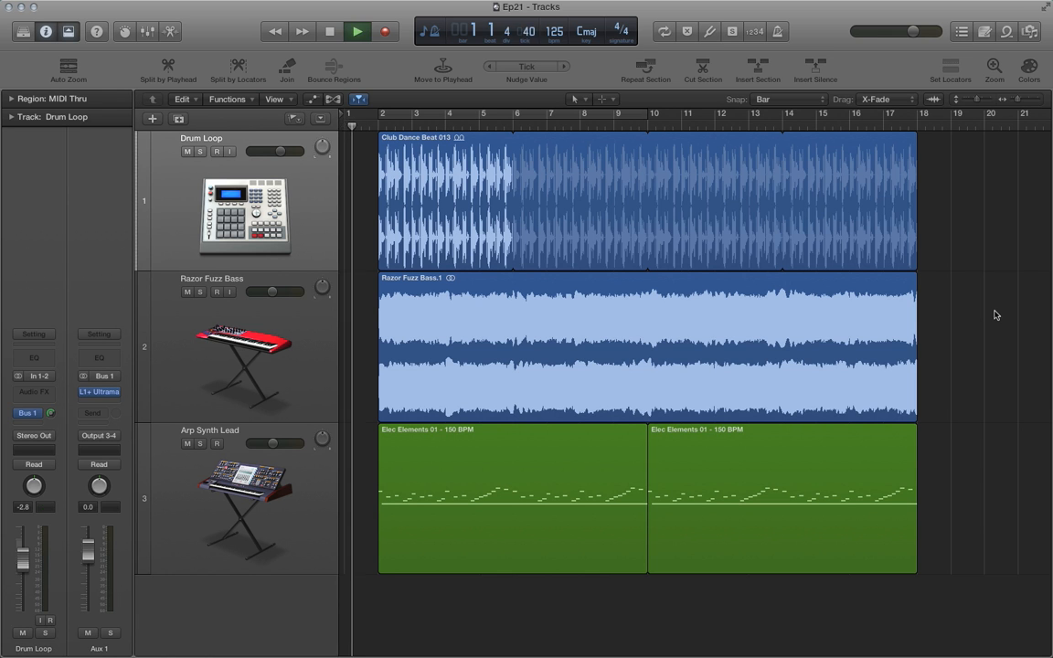
pyautogui.click(357, 31)
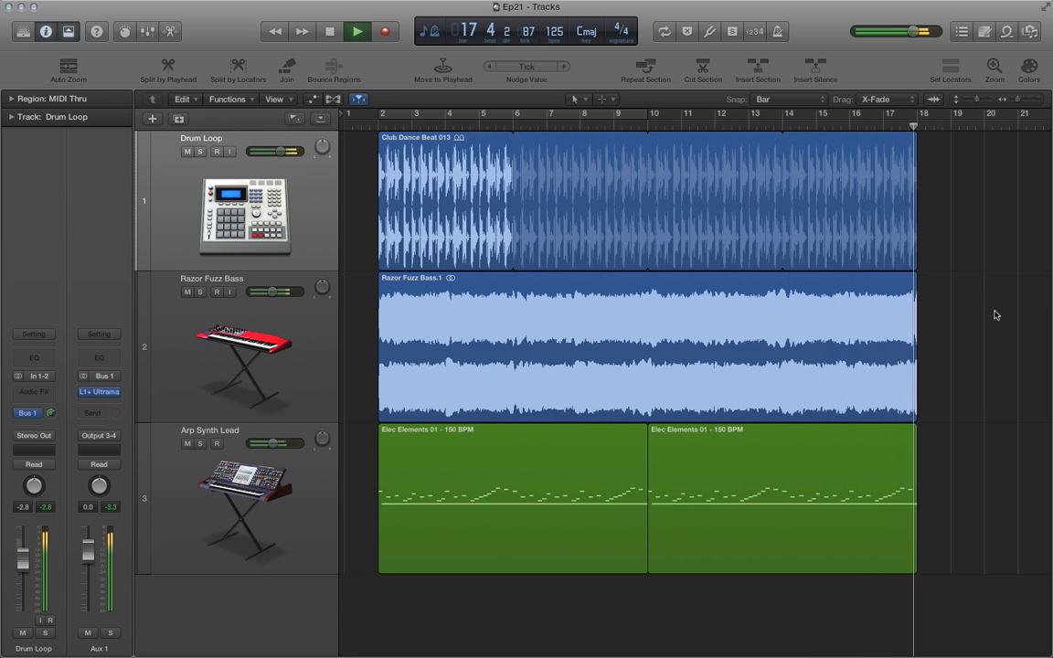
pyautogui.click(329, 31)
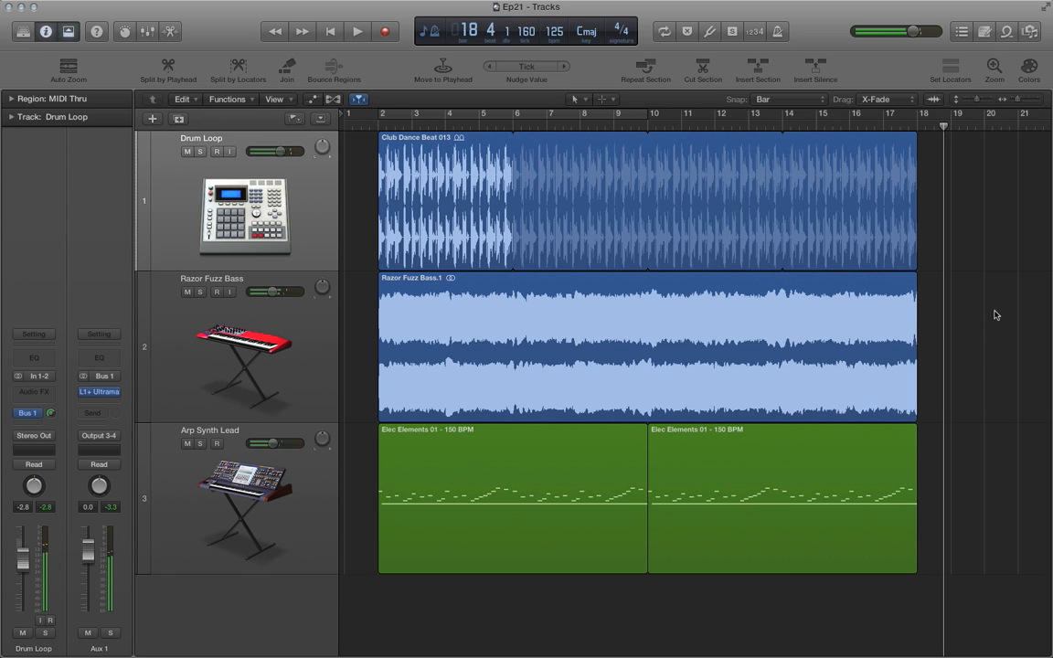
# Return the playhead to bar 1 at the project start.
pyautogui.click(329, 31)
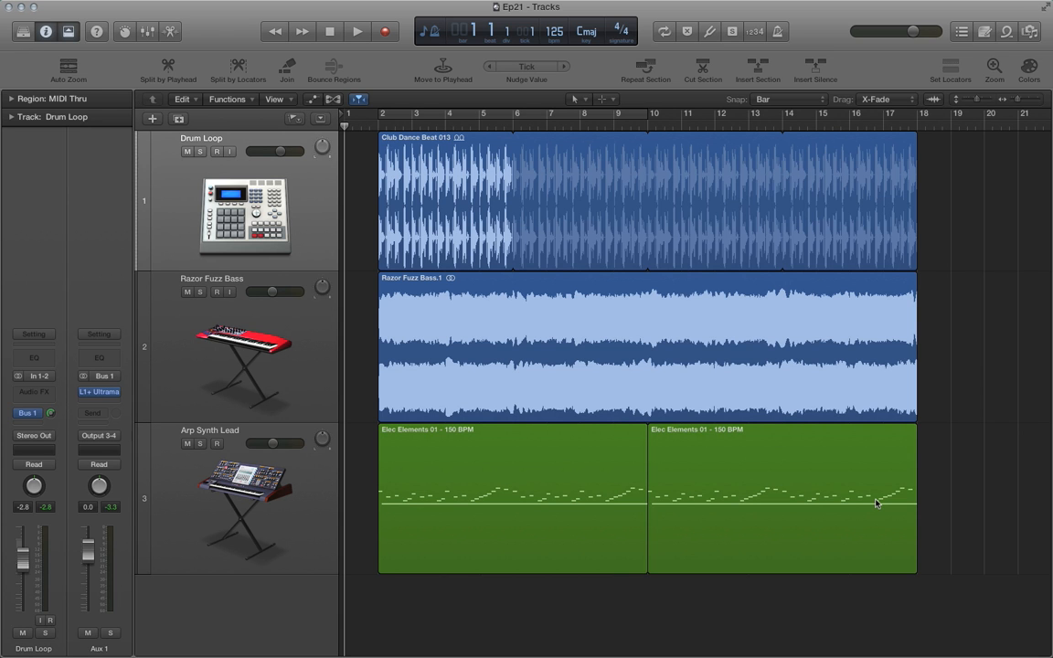
pyautogui.moveTo(474, 124)
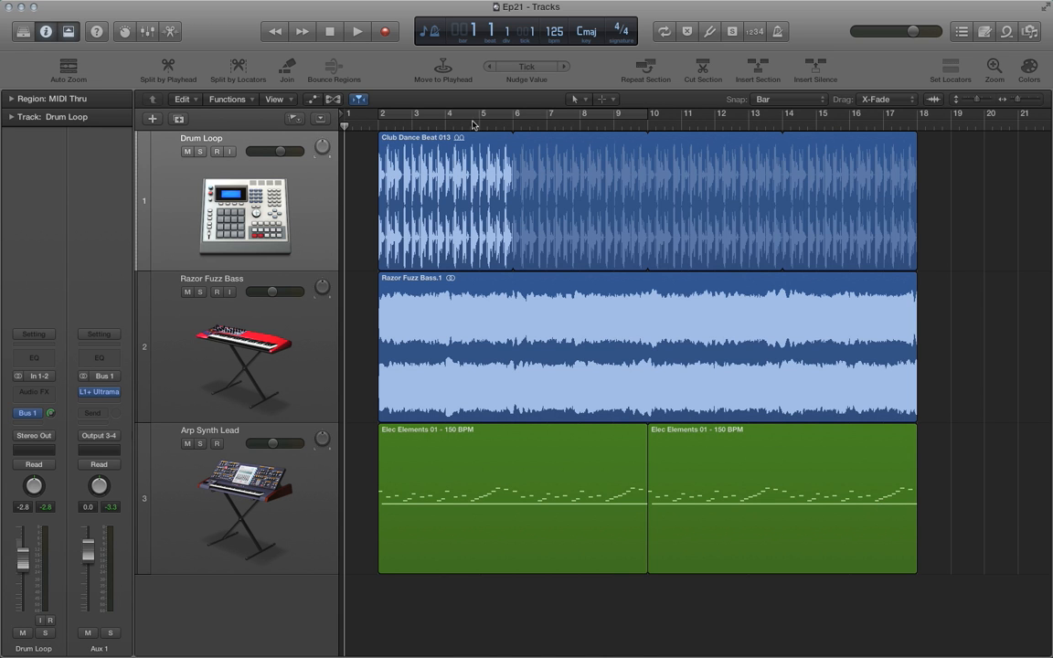
pyautogui.moveTo(439, 204)
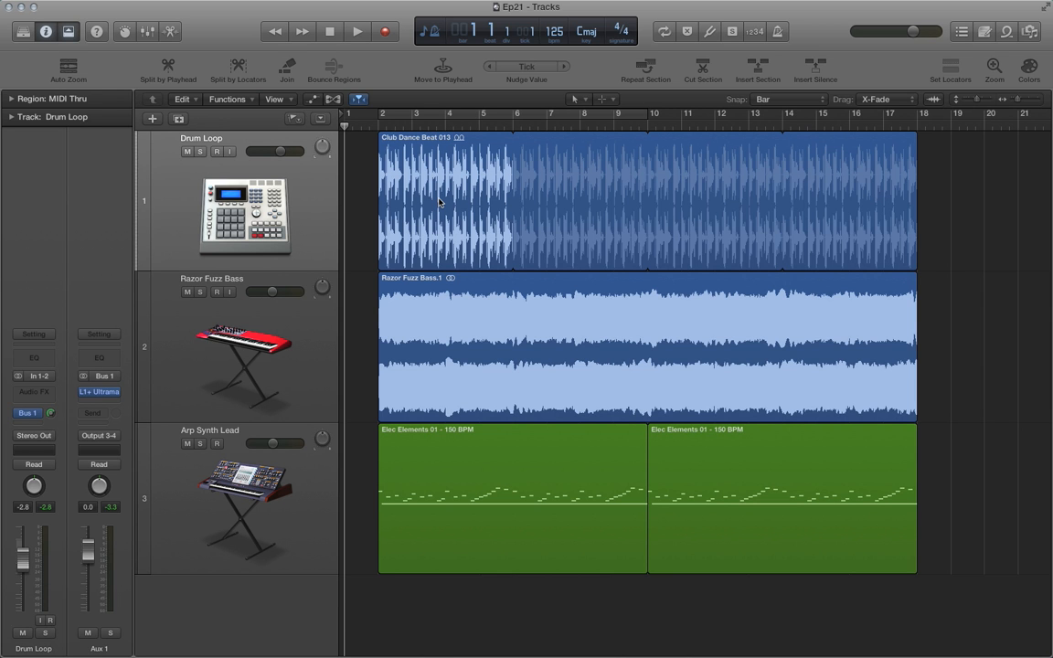
pyautogui.moveTo(458, 152)
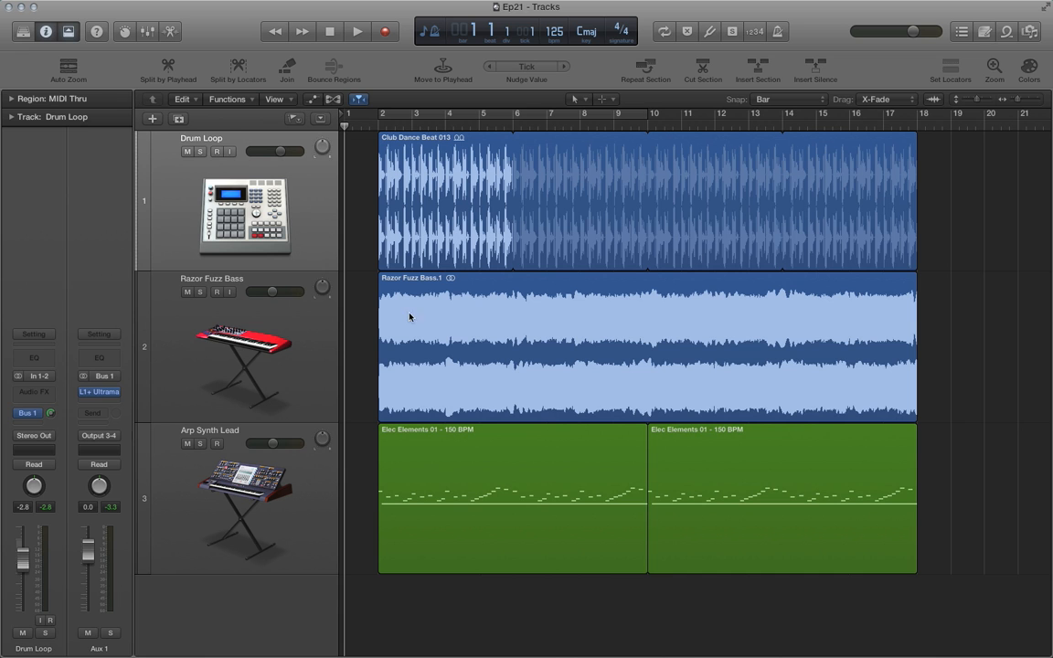
pyautogui.moveTo(879, 365)
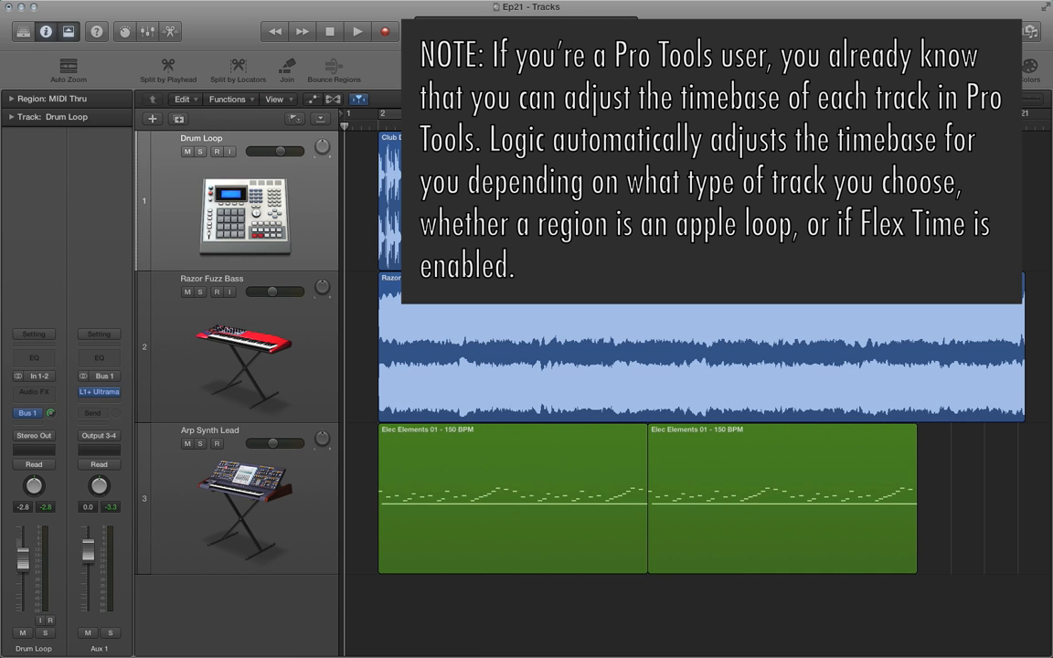
pyautogui.moveTo(187, 298)
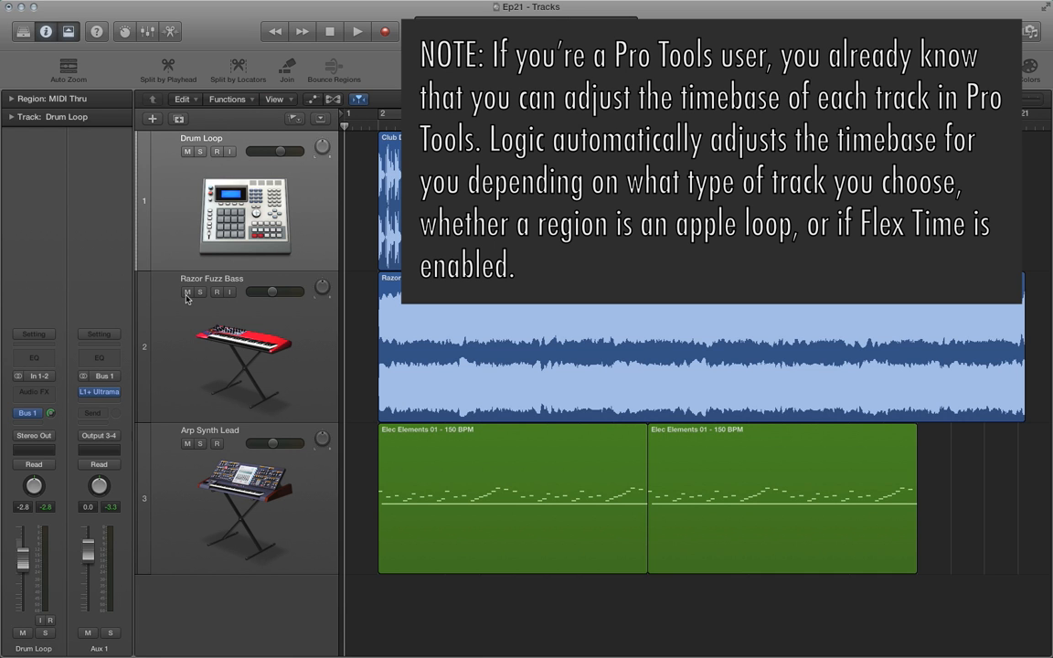
# Audition the overrunning bass, stop, and undo the tempo change so regions align.
pyautogui.click(187, 292)
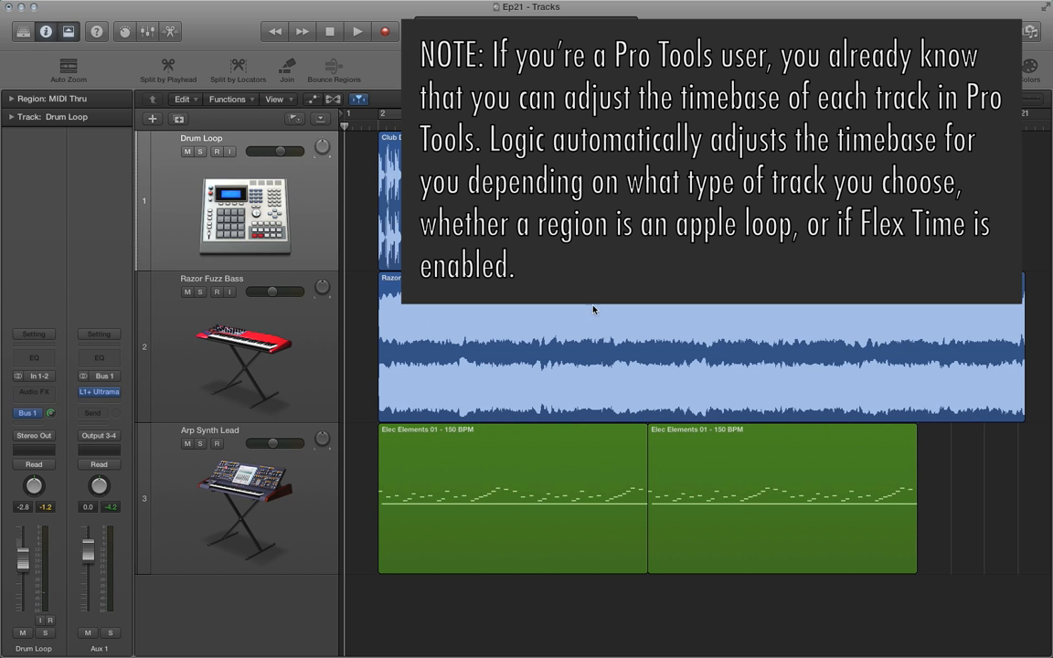
pyautogui.click(356, 31)
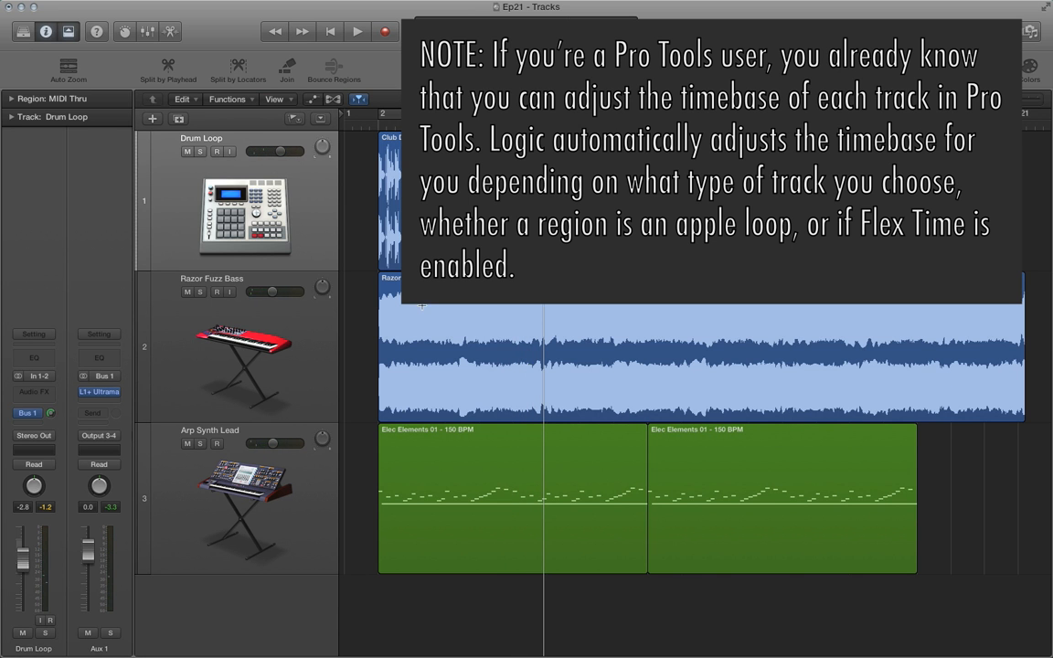
pyautogui.click(329, 31)
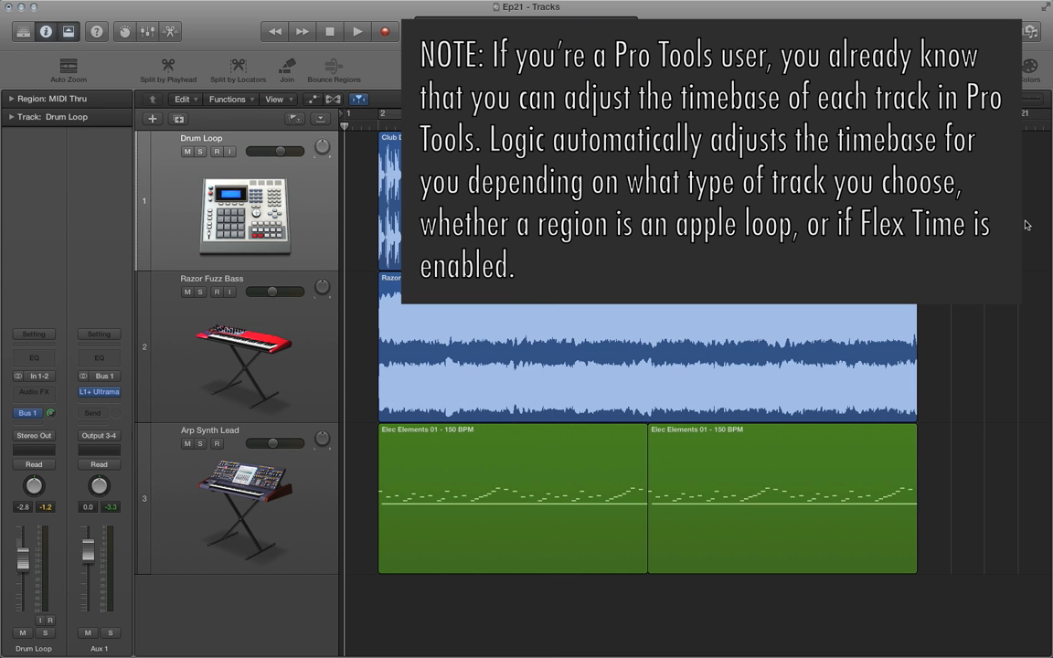
pyautogui.moveTo(257, 341)
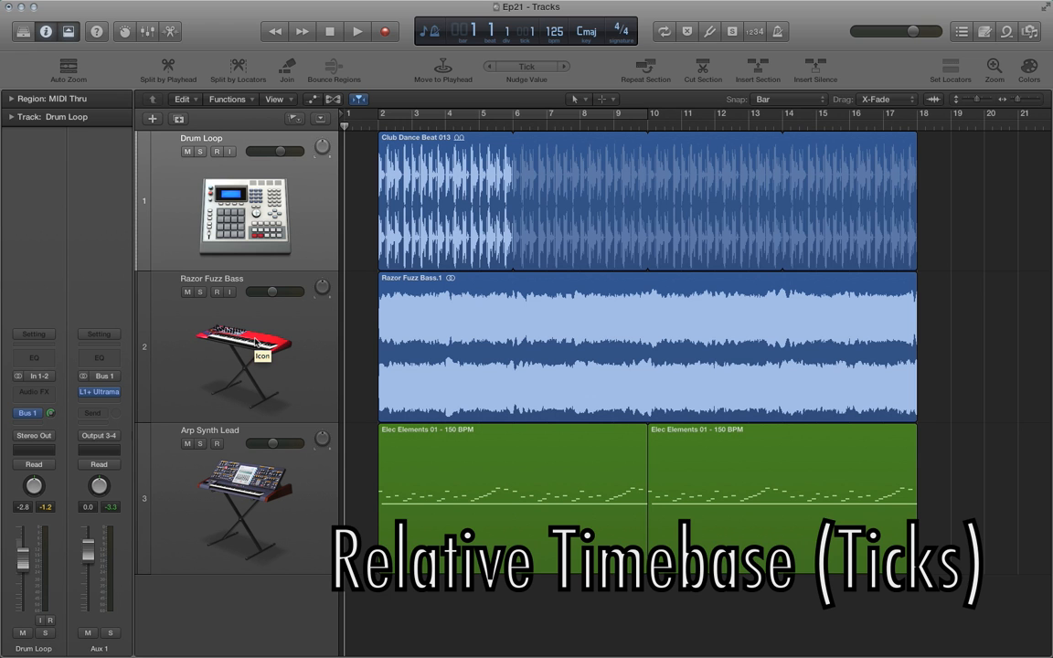
pyautogui.moveTo(343, 107)
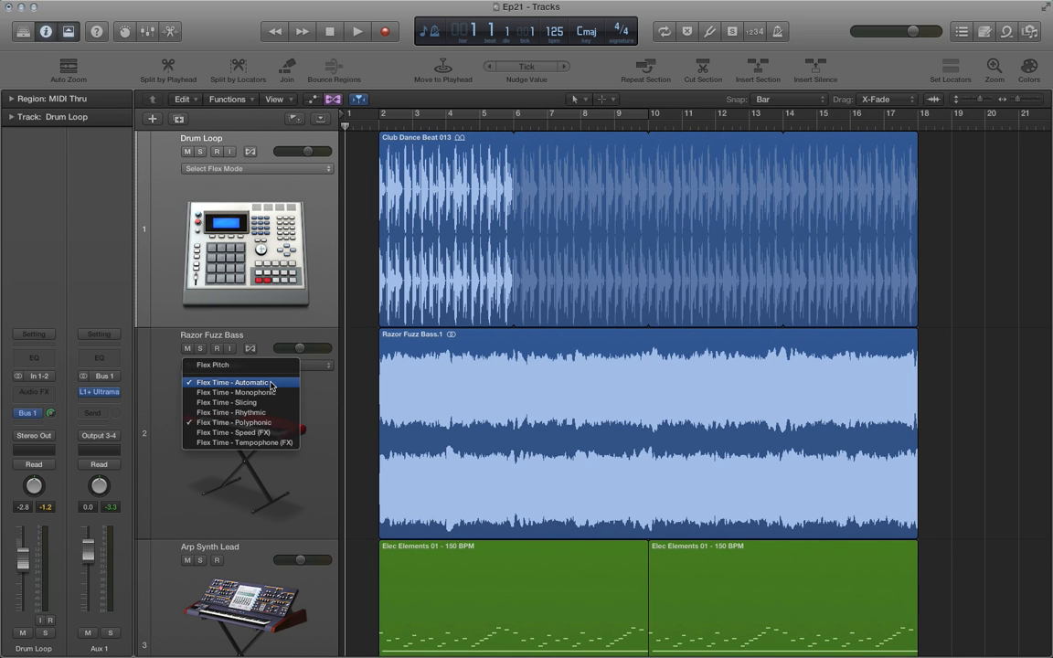
# Set the Razor Fuzz Bass track's flex mode to Polyphonic, then to Automatic.
pyautogui.click(234, 423)
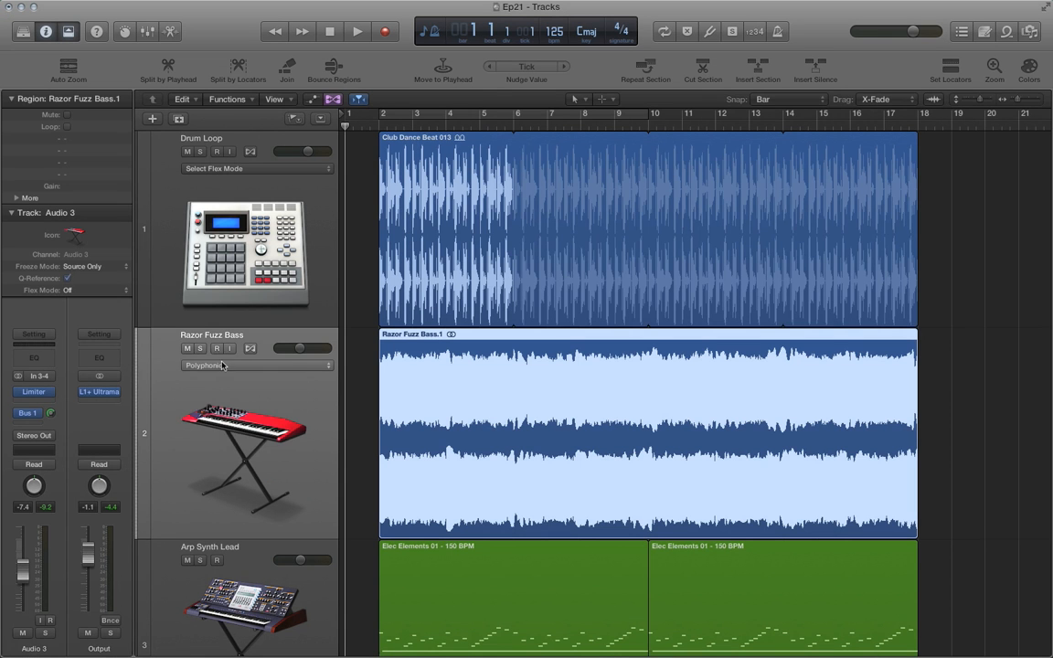
pyautogui.click(256, 365)
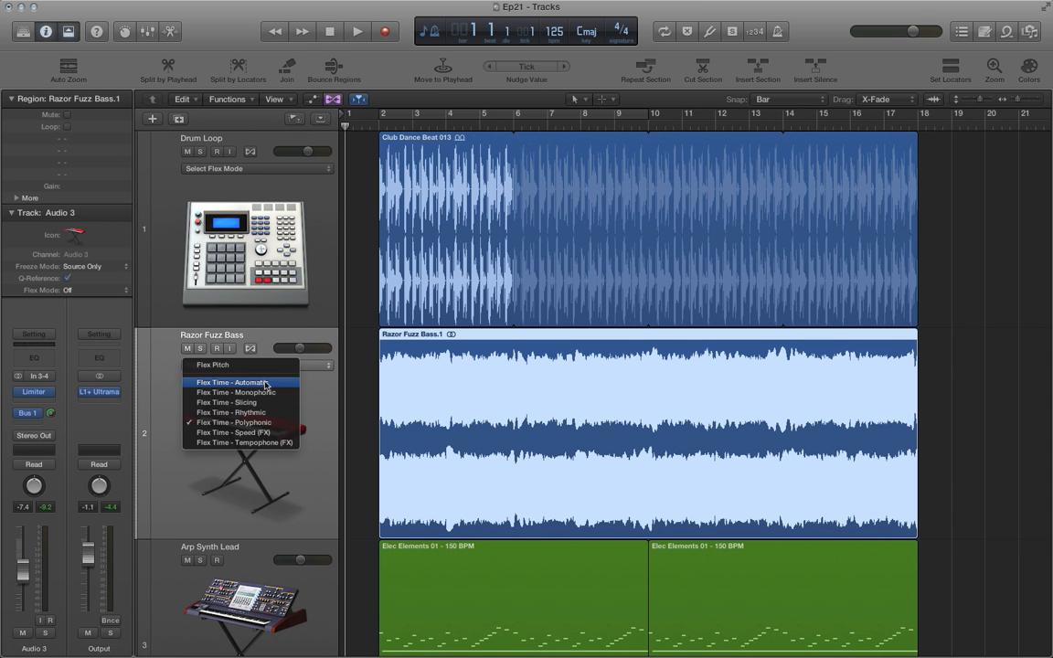
pyautogui.click(232, 422)
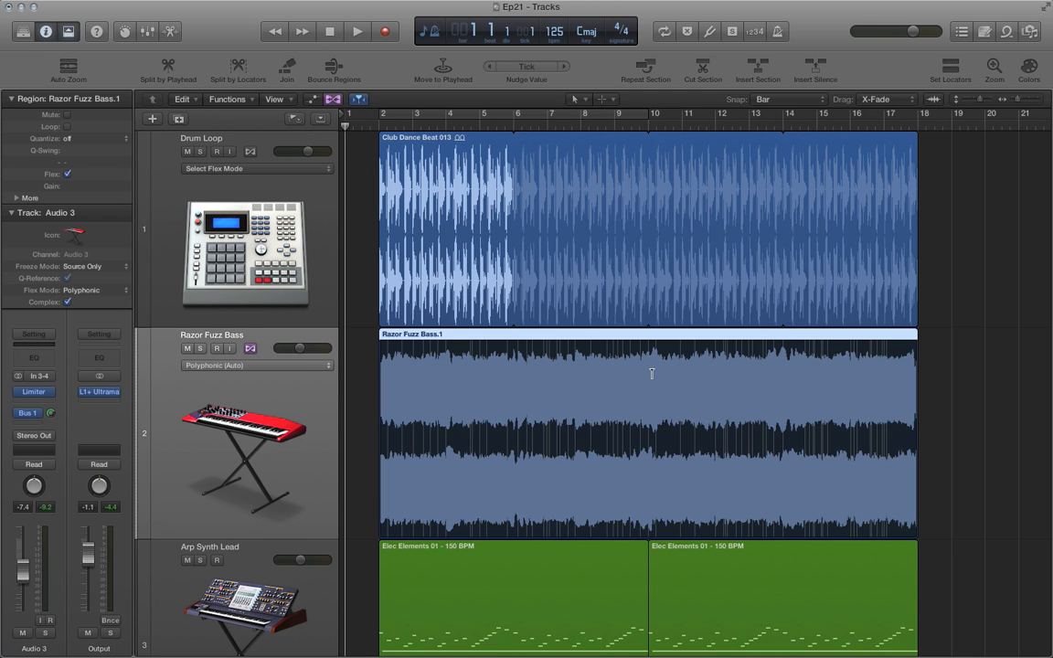
pyautogui.moveTo(588, 385)
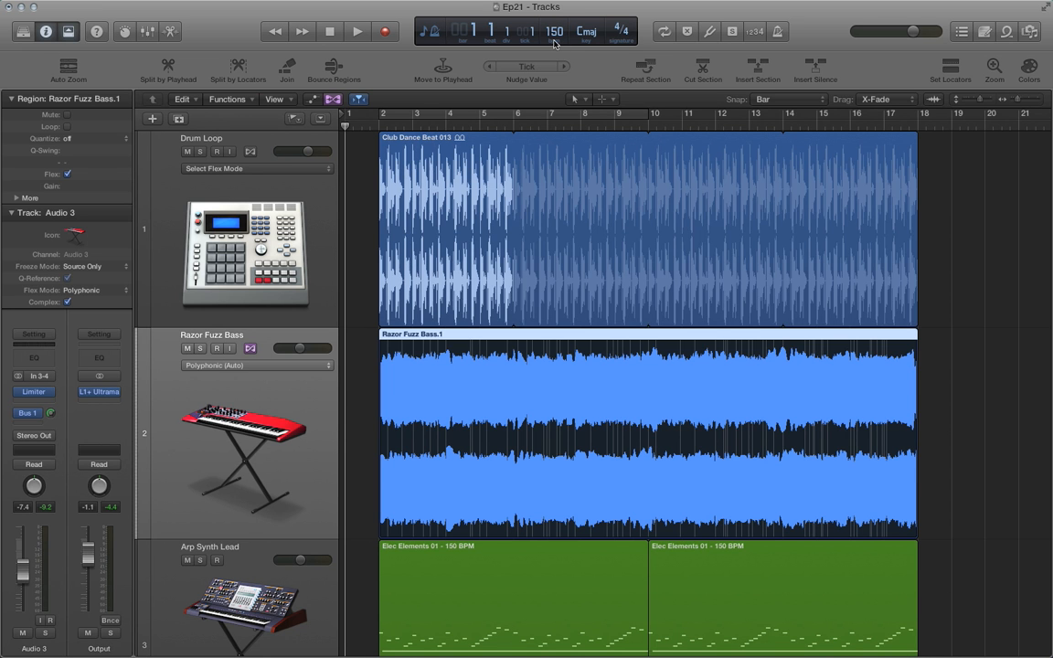
pyautogui.moveTo(549, 55)
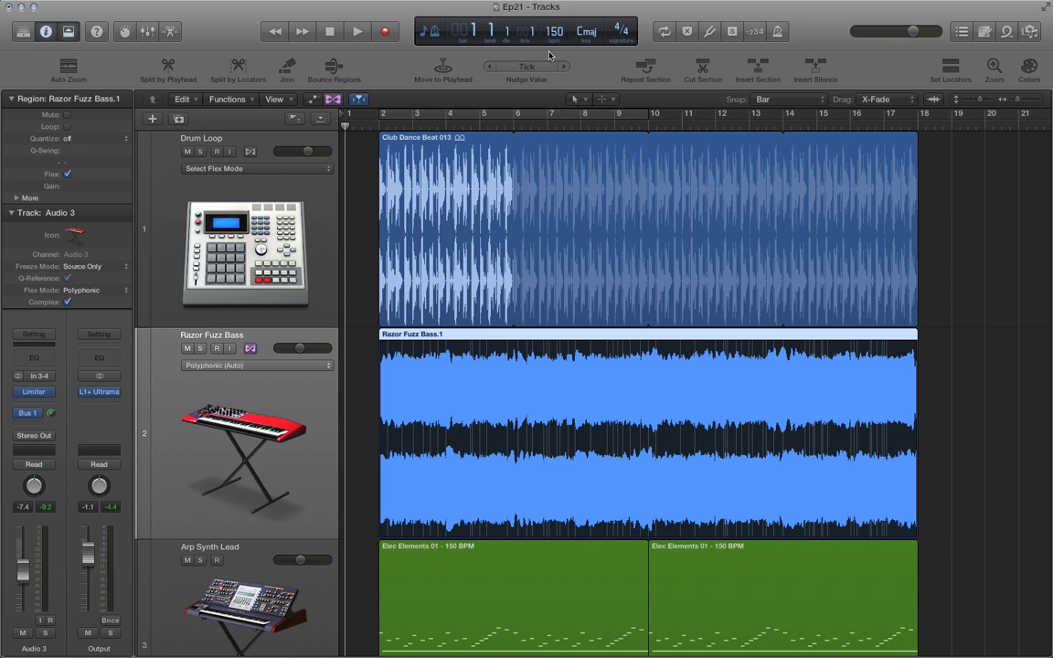
# Play the flexed bass at 150 BPM and stop before dropping the tempo to 80.
pyautogui.click(357, 31)
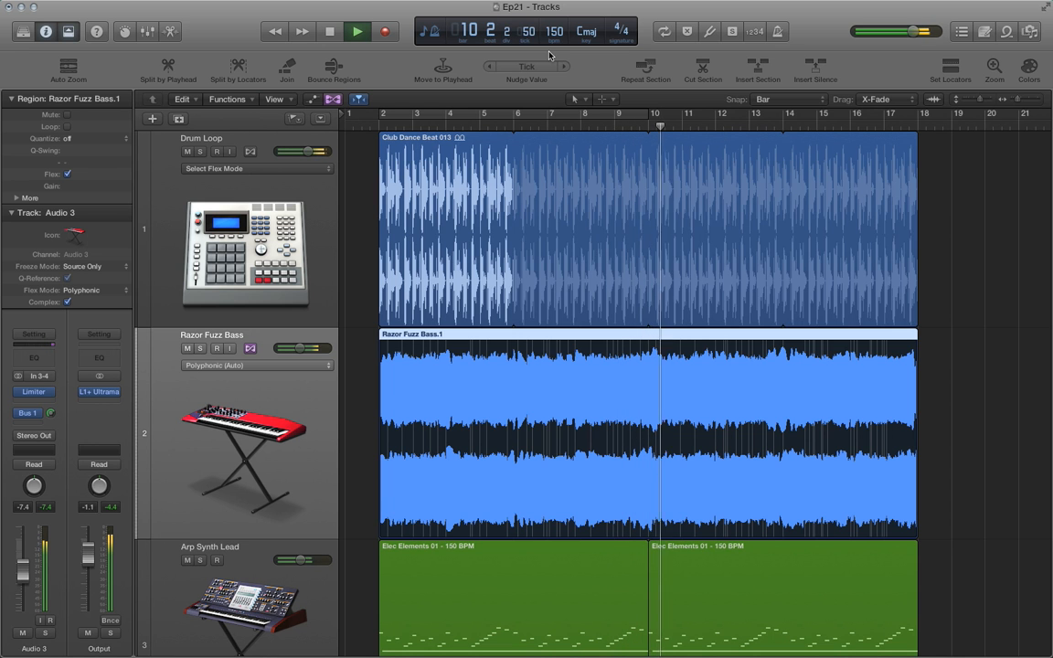
pyautogui.click(328, 31)
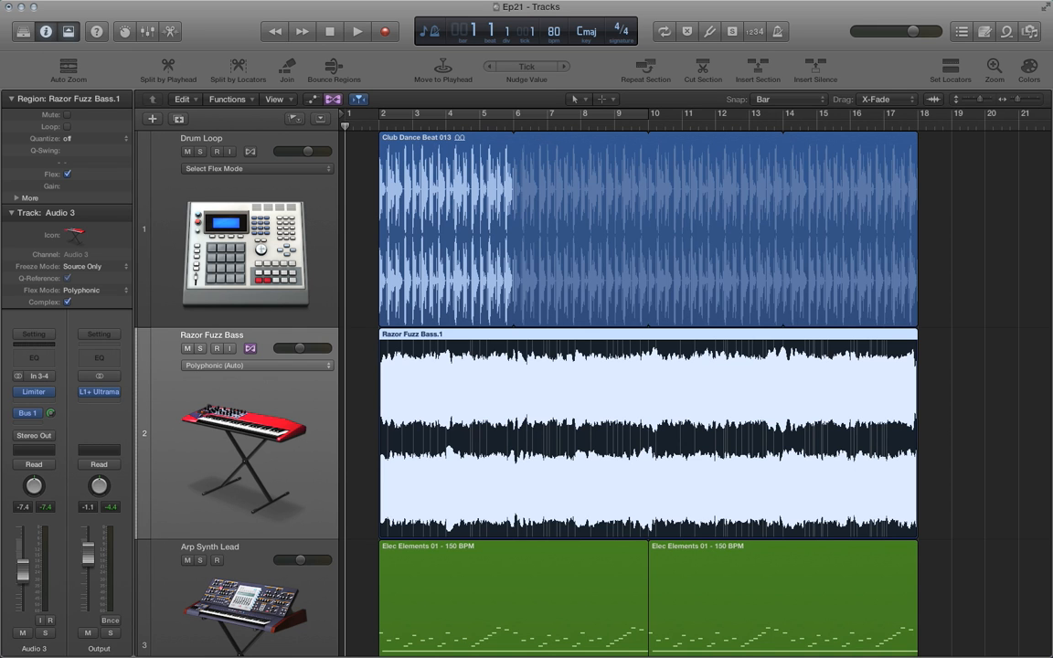
# Play the bass at 80 BPM, stop, and restore the project tempo to 125 BPM.
pyautogui.click(356, 31)
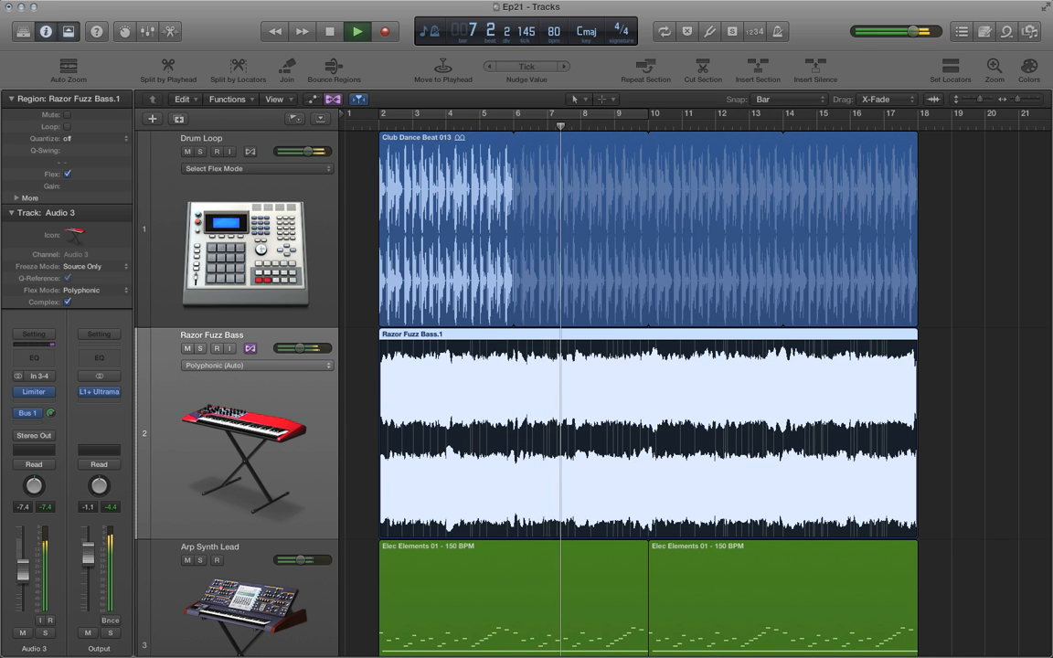
pyautogui.click(328, 31)
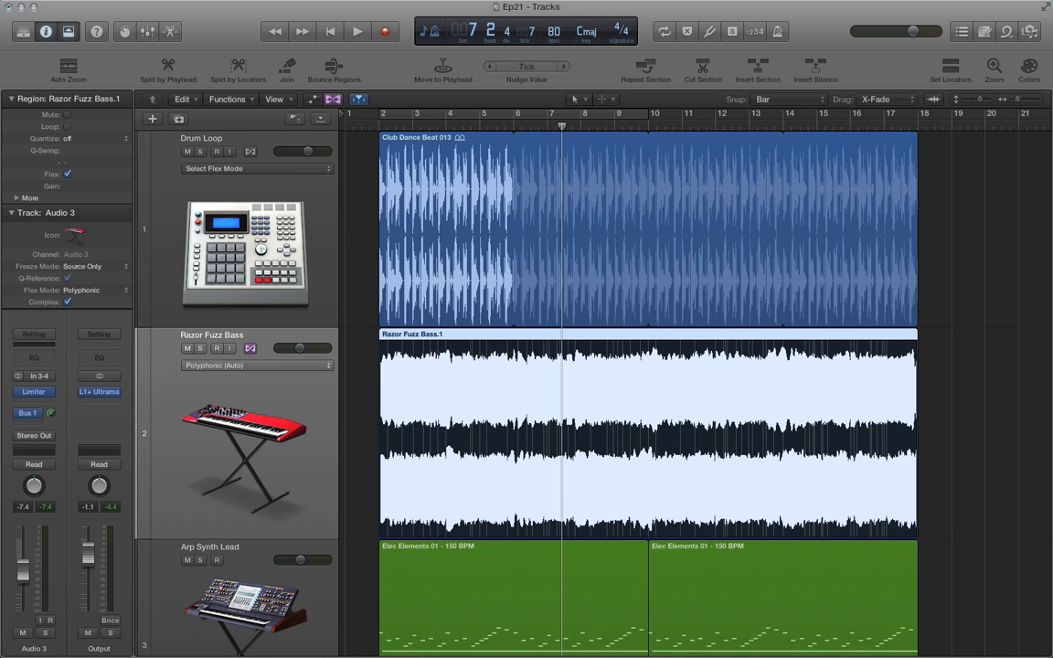
pyautogui.moveTo(653, 15)
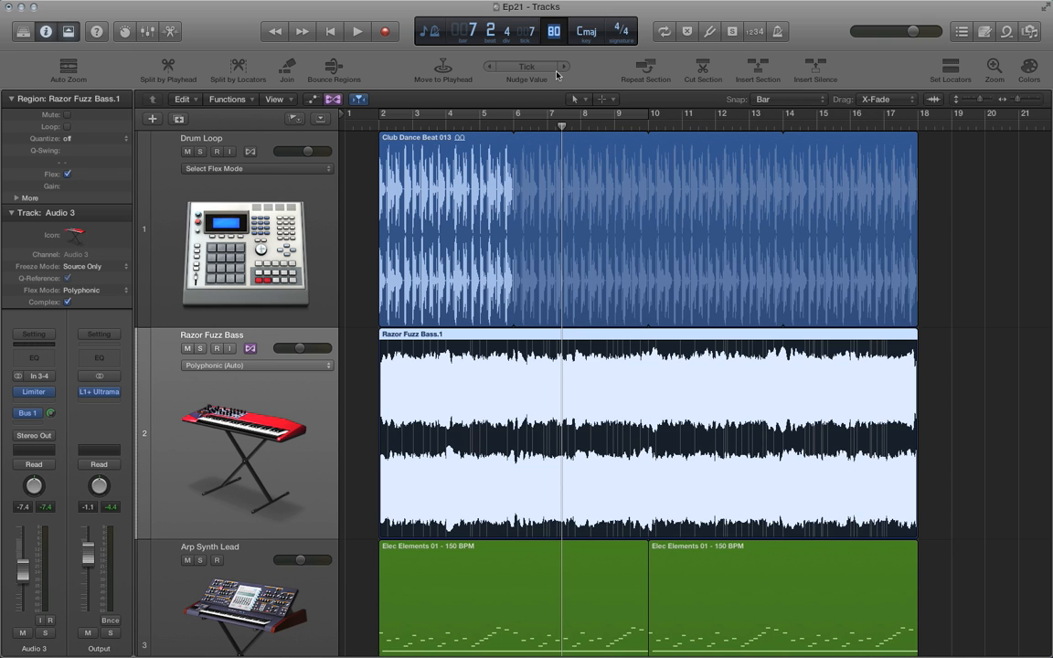
pyautogui.click(329, 31)
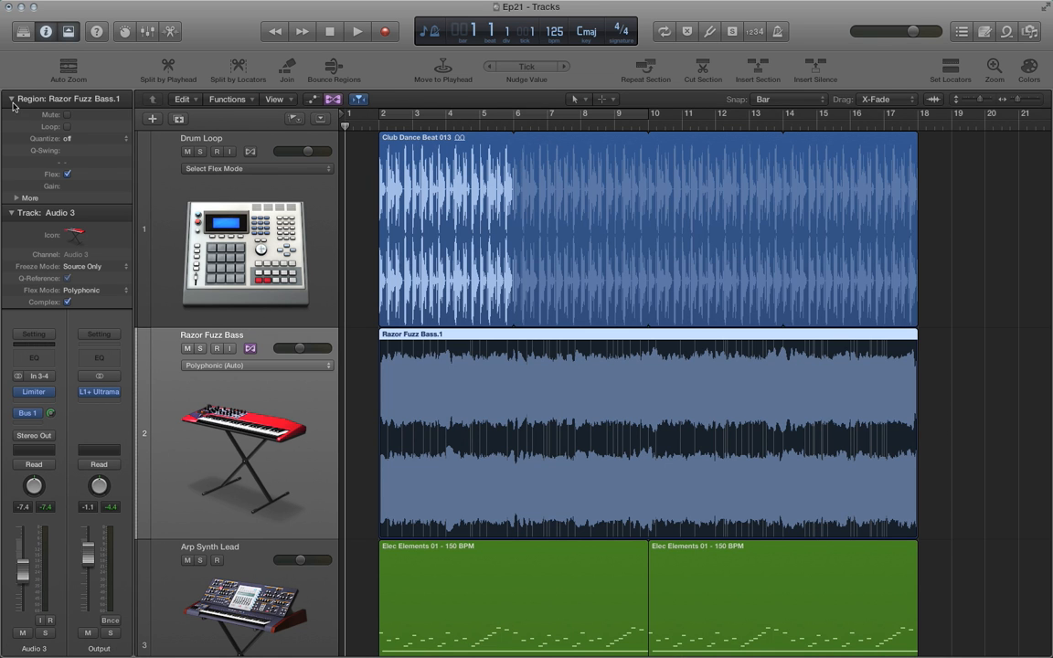
# Collapse the inspector's region and track details and show the global tracks with the tempo lane.
pyautogui.click(12, 98)
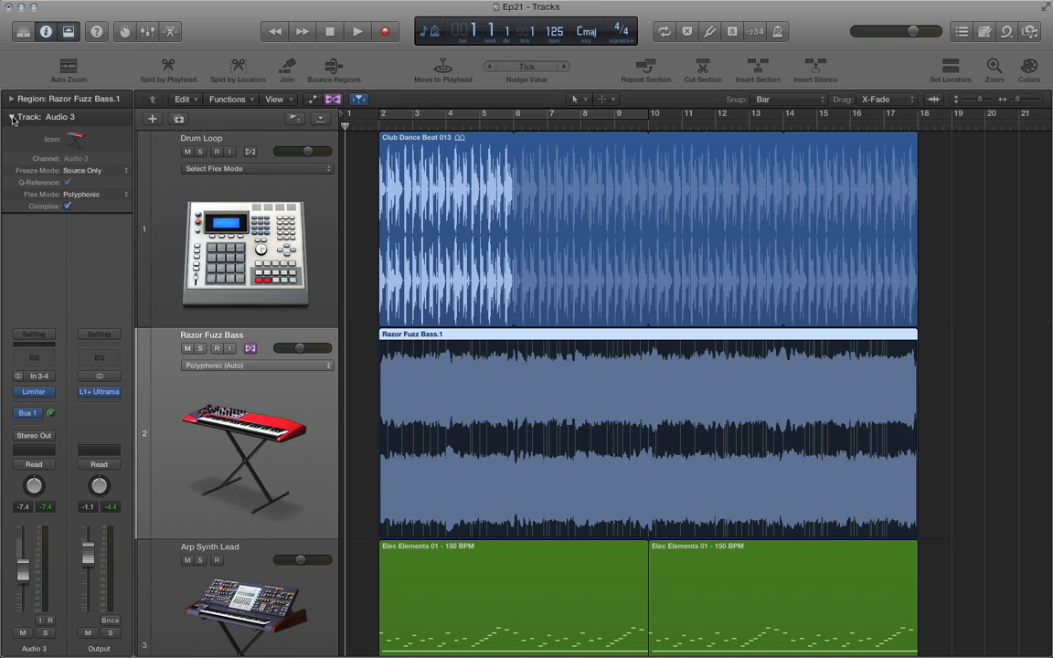
pyautogui.click(13, 116)
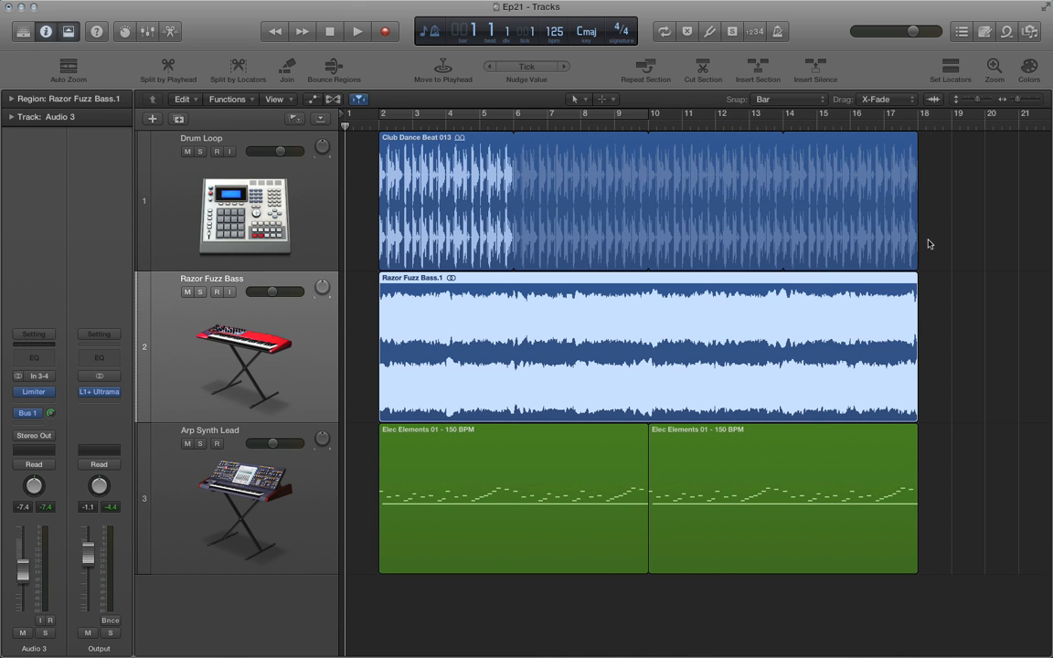
pyautogui.moveTo(313, 133)
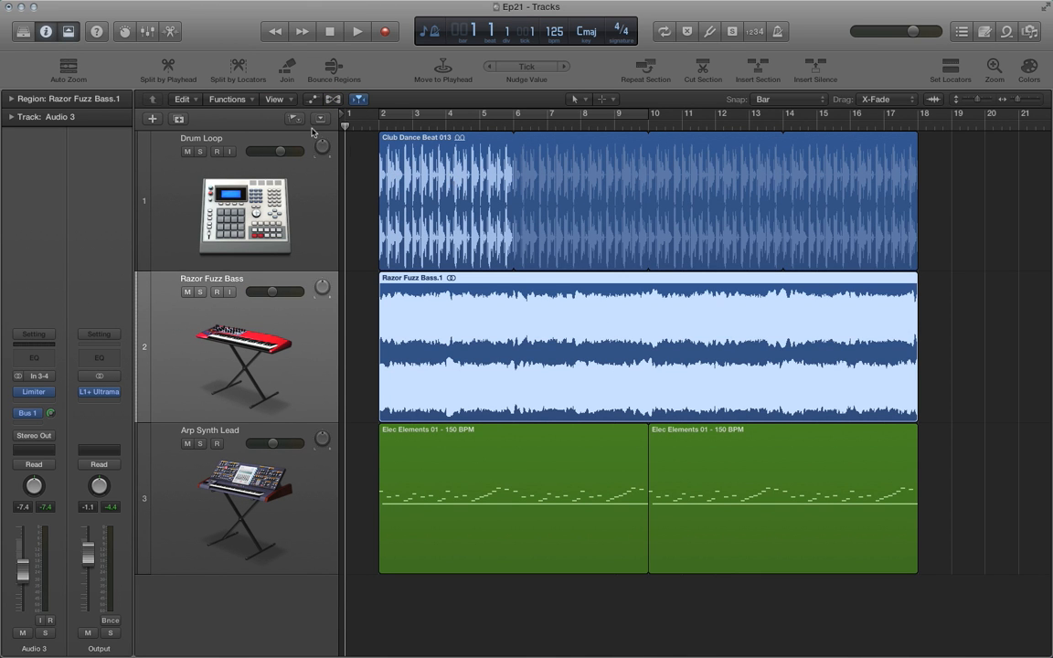
pyautogui.moveTo(322, 114)
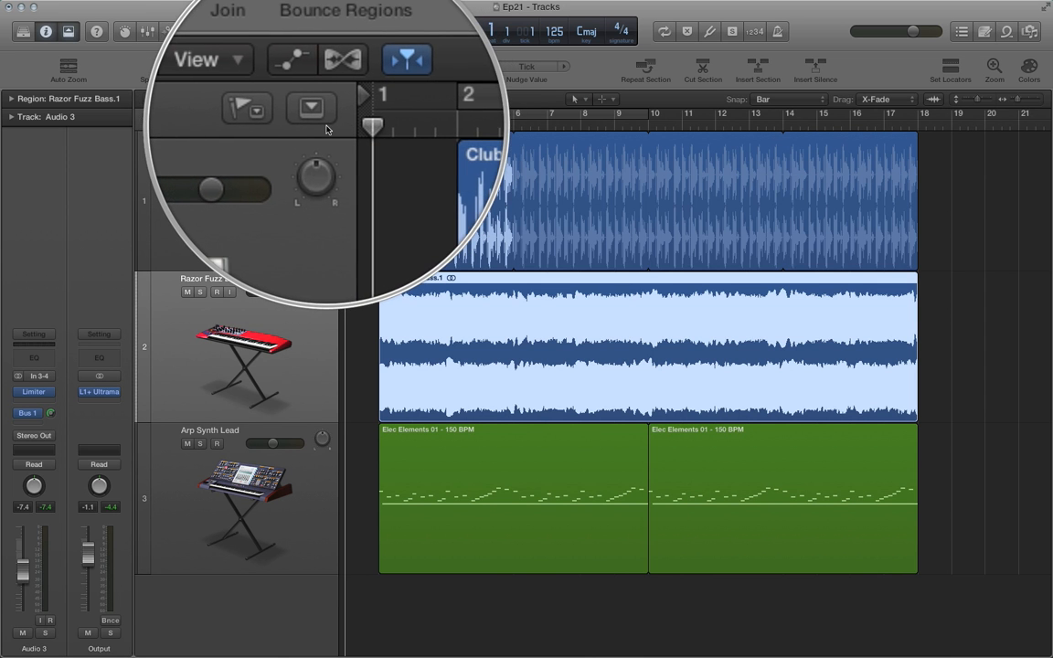
pyautogui.moveTo(317, 117)
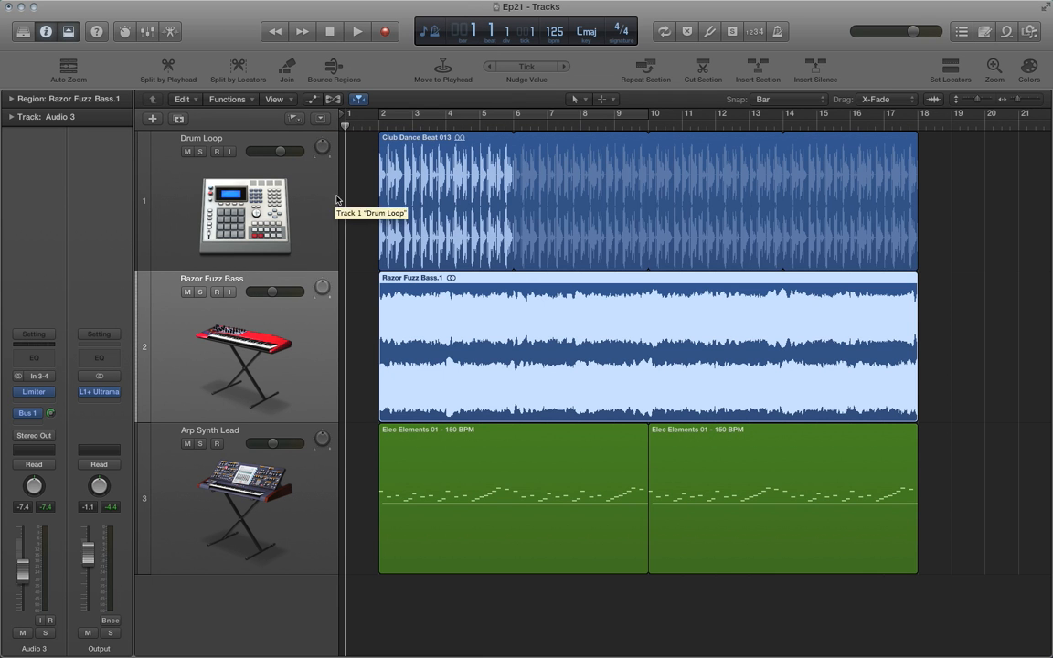
pyautogui.click(321, 119)
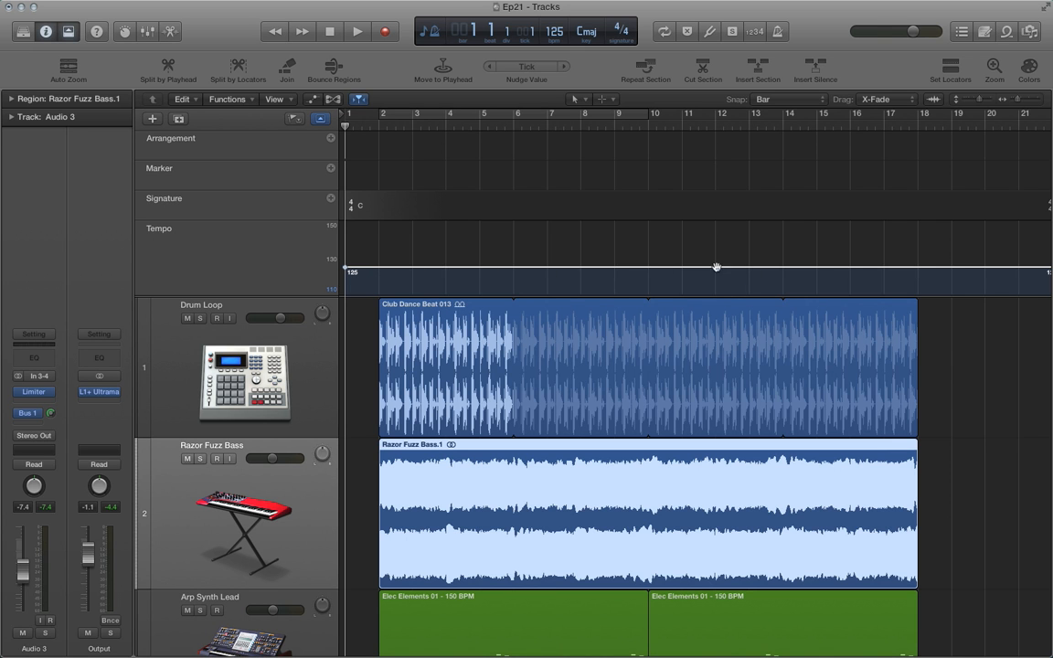
pyautogui.moveTo(917, 266)
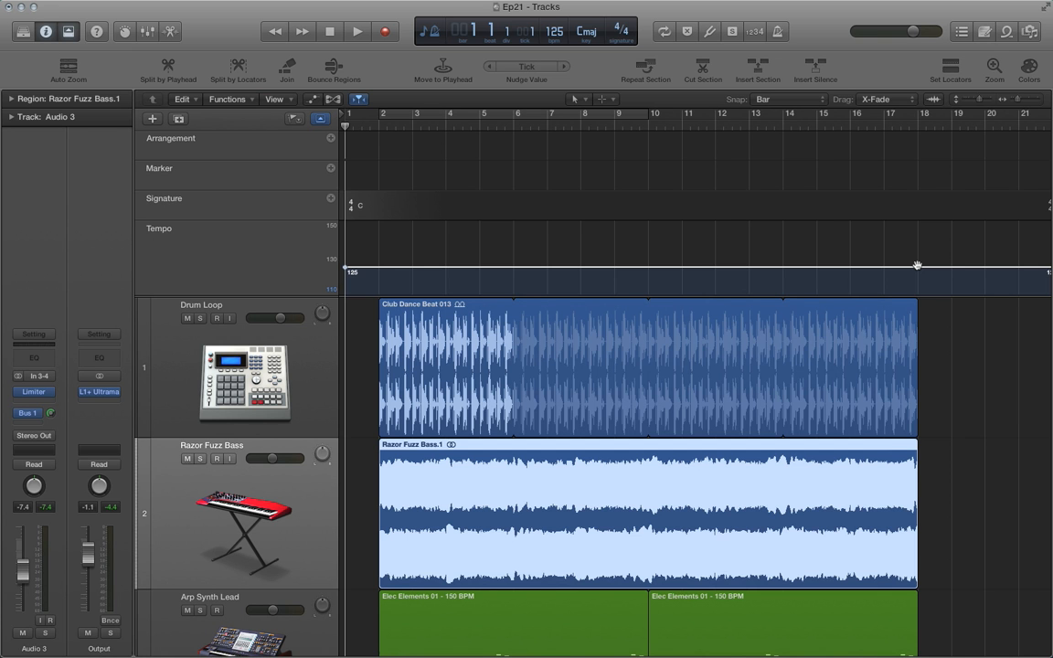
pyautogui.moveTo(570, 490)
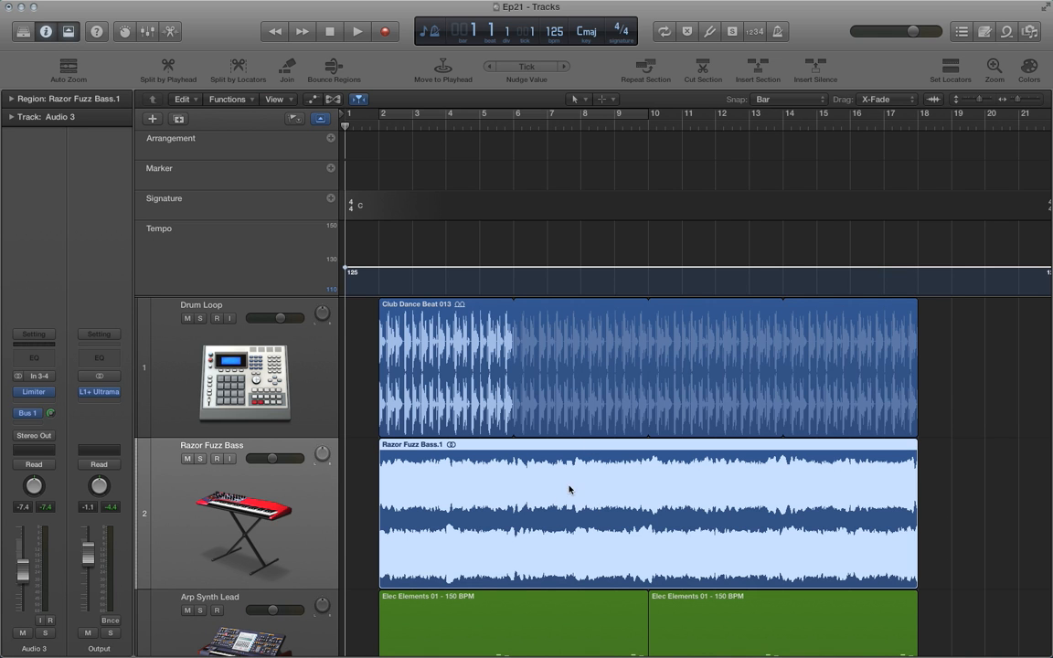
pyautogui.moveTo(573, 517)
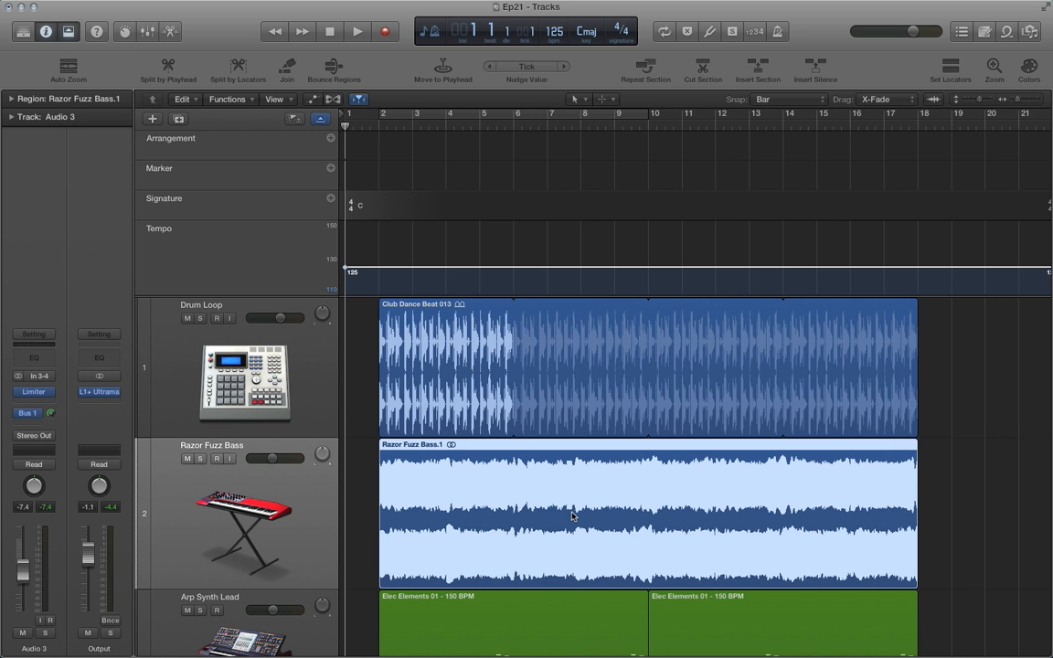
pyautogui.moveTo(921, 269)
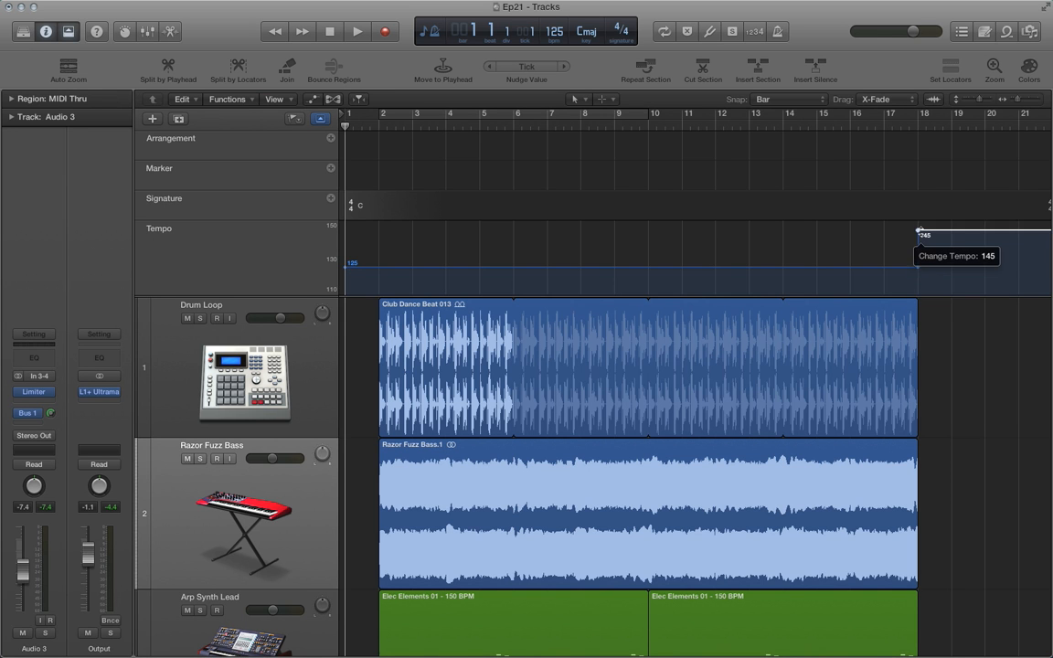
# Create a 158 BPM tempo point at bar 18 and drag the starting tempo down to 80 BPM.
pyautogui.moveTo(921, 233); pyautogui.dragTo(919, 224)
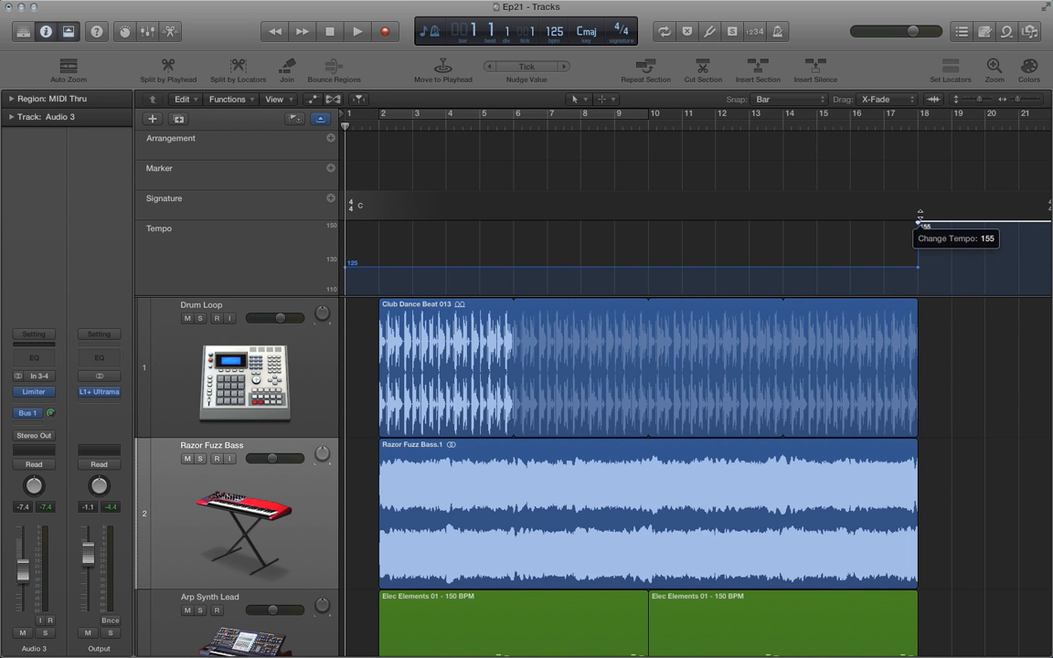
pyautogui.moveTo(925, 227); pyautogui.dragTo(925, 201)
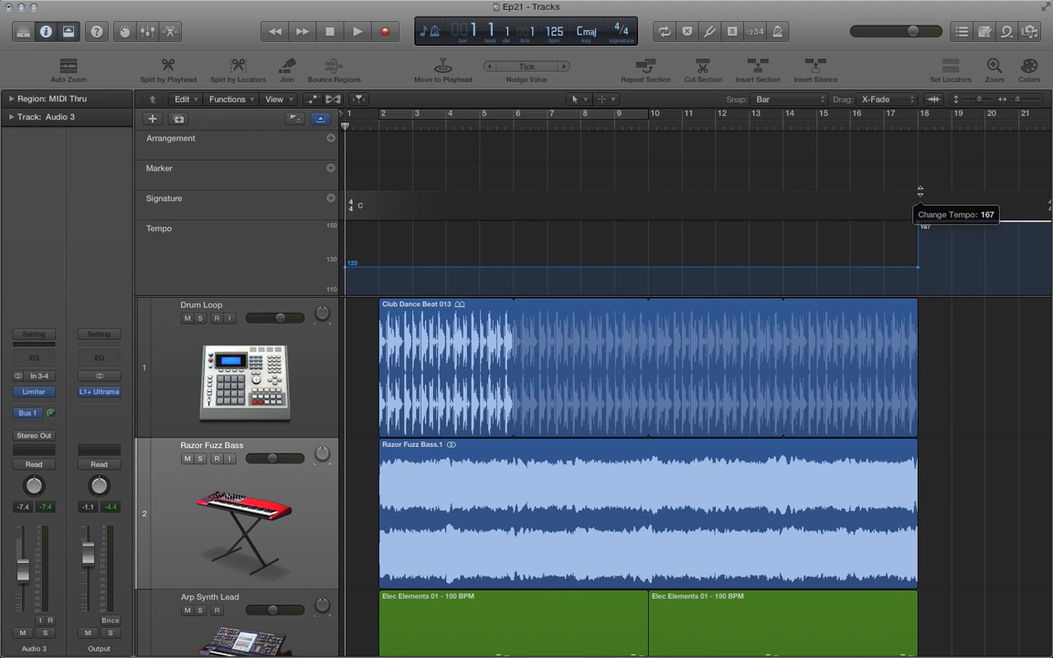
pyautogui.moveTo(920, 197); pyautogui.dragTo(919, 227)
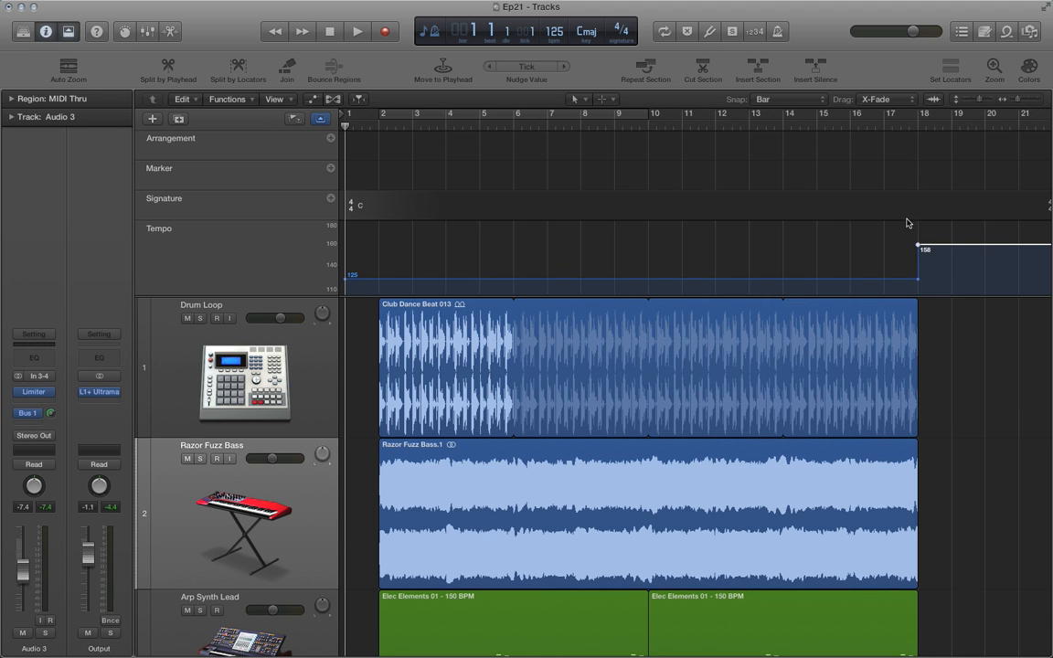
pyautogui.moveTo(353, 279)
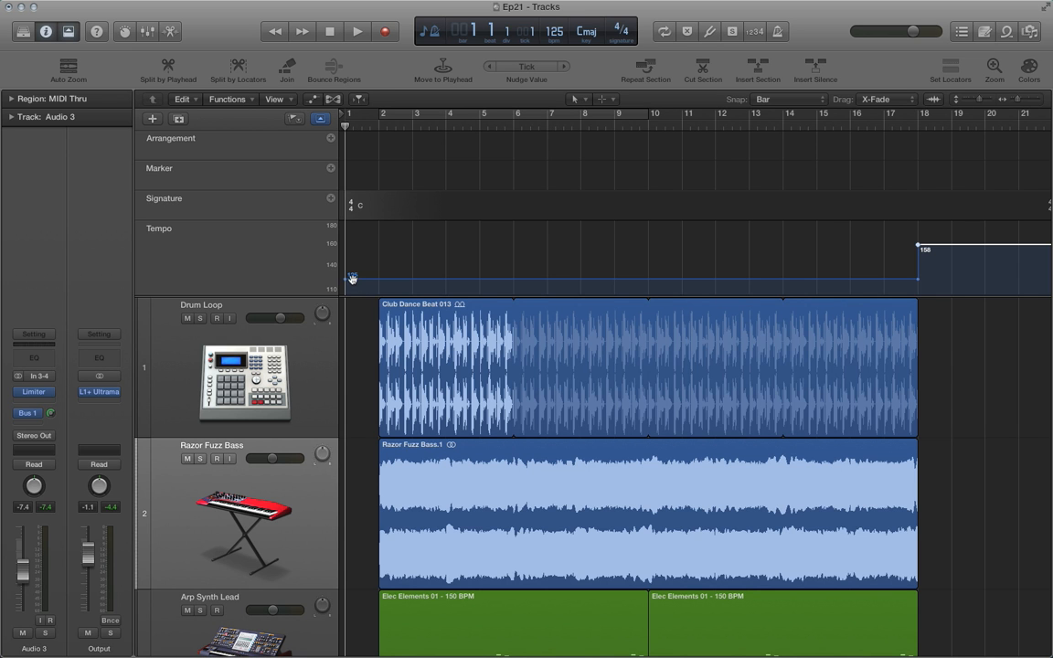
pyautogui.moveTo(352, 277); pyautogui.dragTo(352, 288)
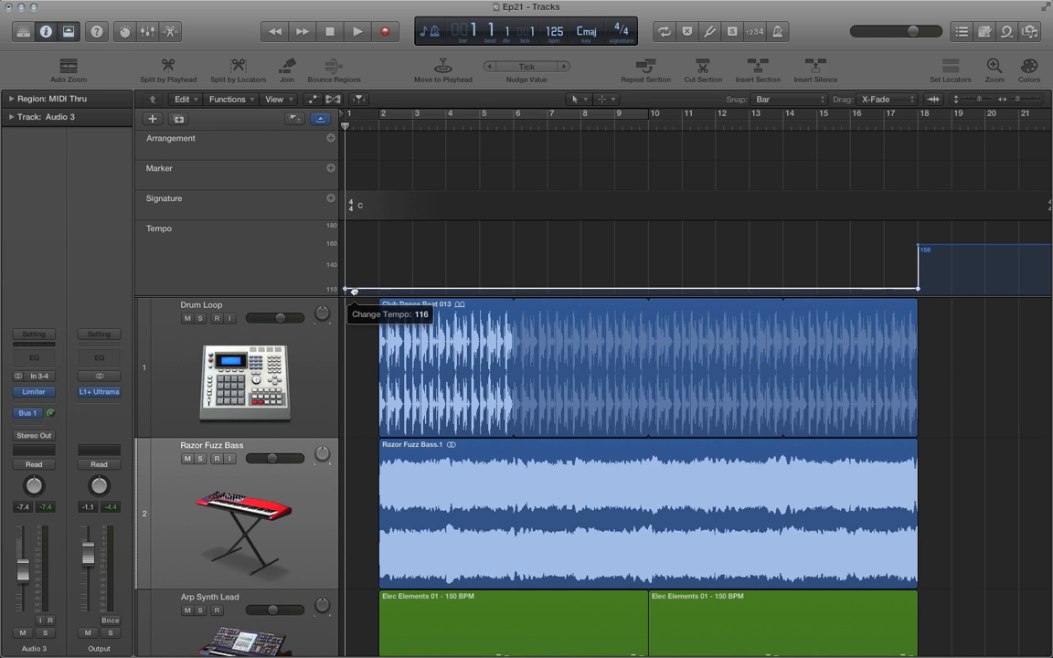
pyautogui.moveTo(352, 288); pyautogui.dragTo(354, 315)
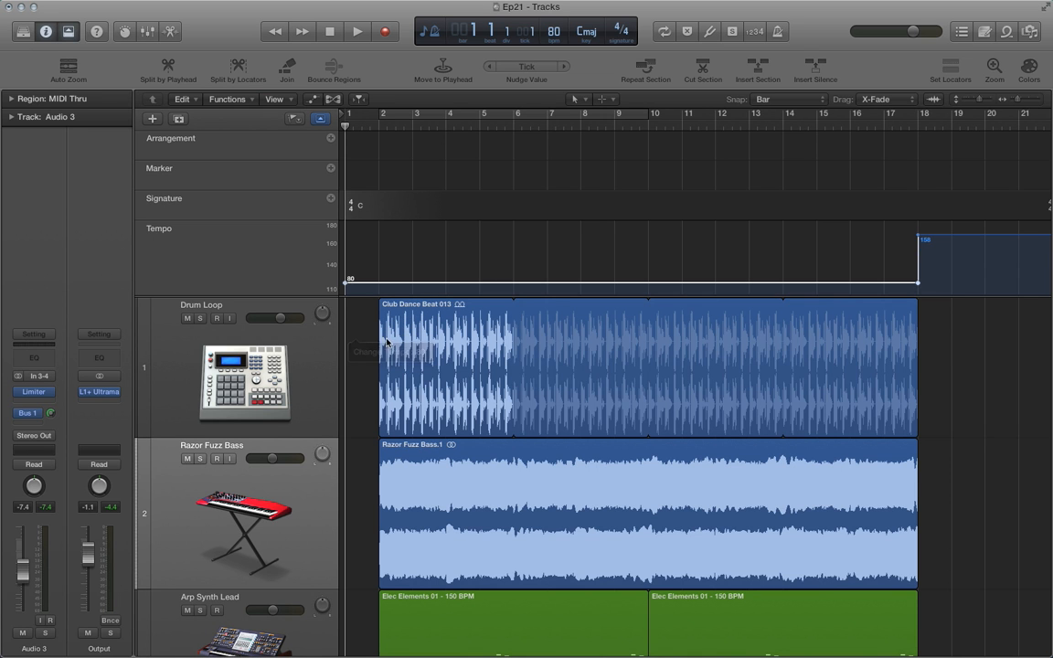
pyautogui.moveTo(839, 356)
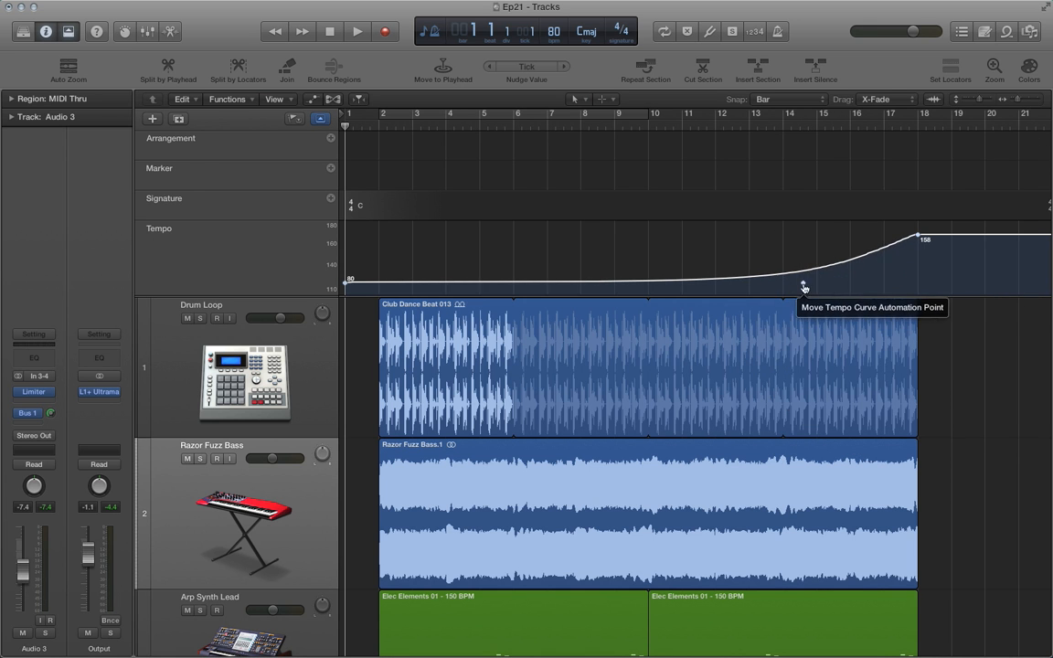
# Bend the tempo line into a curved ramp from 80 BPM up to 158 BPM at bar 18.
pyautogui.moveTo(805, 286); pyautogui.dragTo(522, 228)
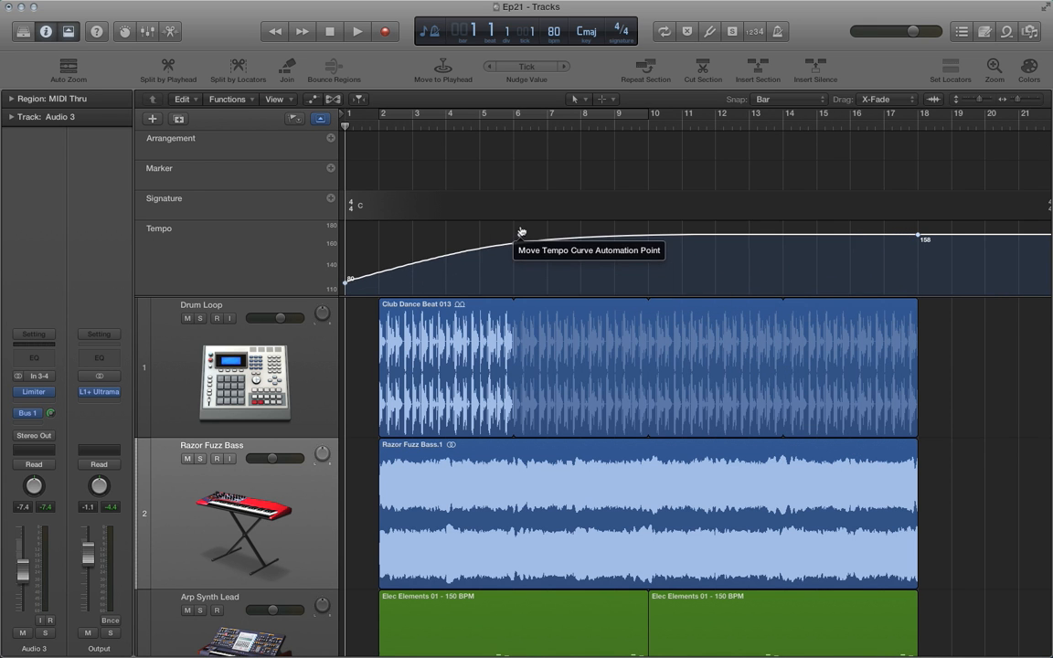
pyautogui.moveTo(521, 228); pyautogui.dragTo(604, 275)
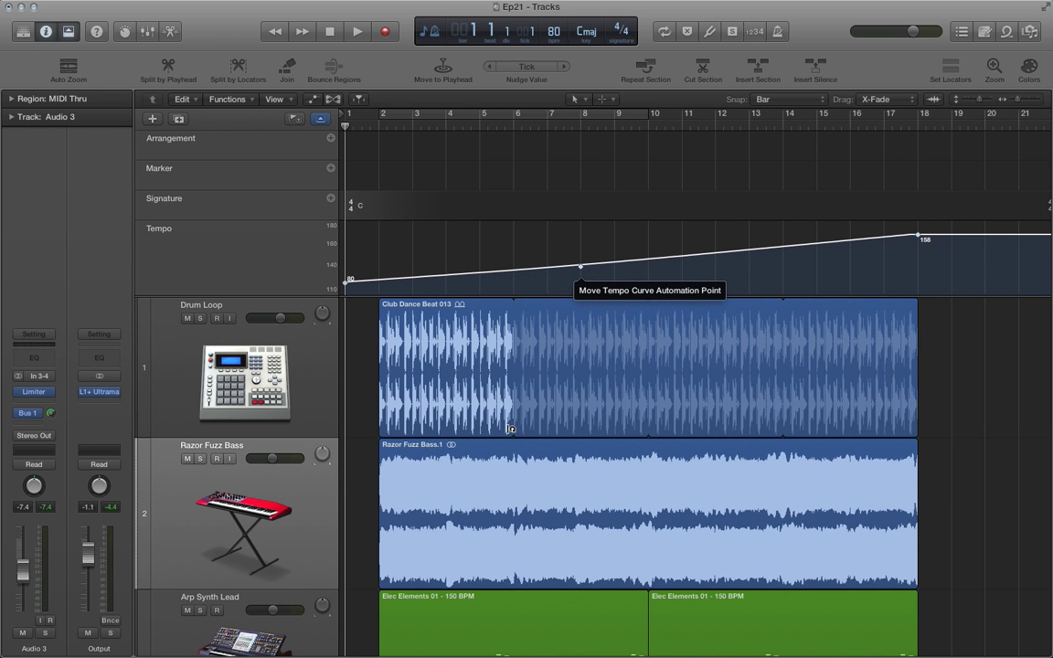
pyautogui.moveTo(922, 519)
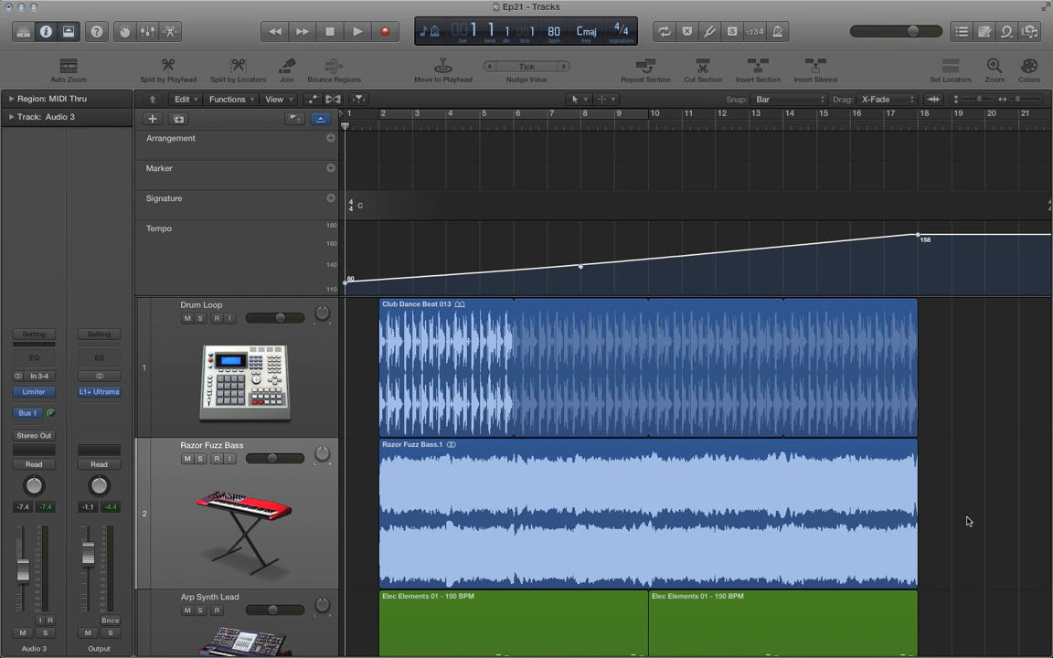
pyautogui.moveTo(464, 305)
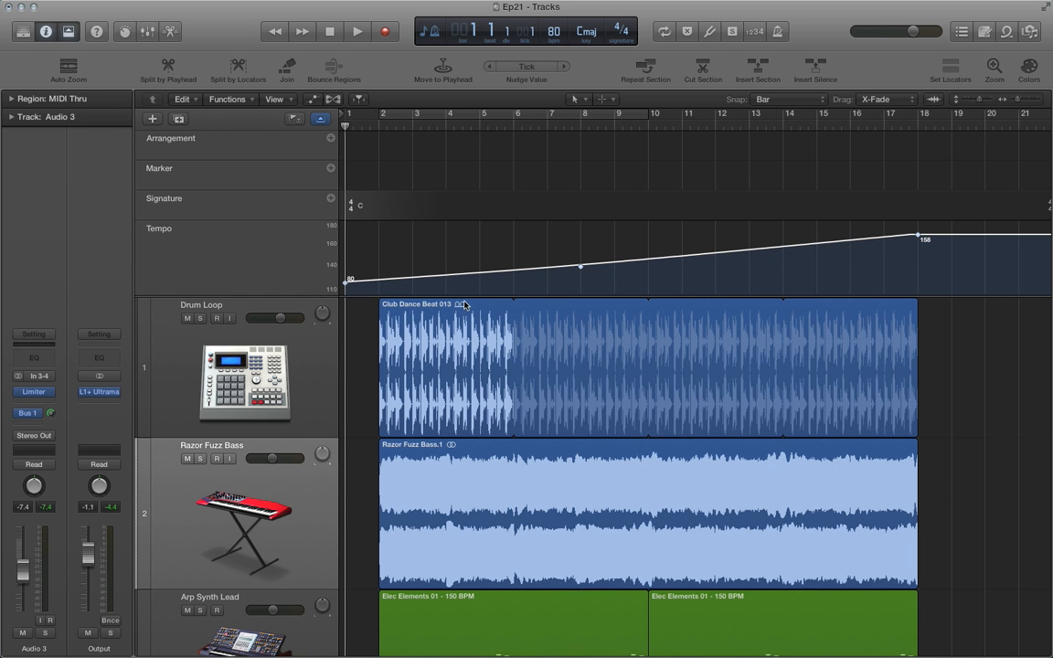
pyautogui.moveTo(474, 336)
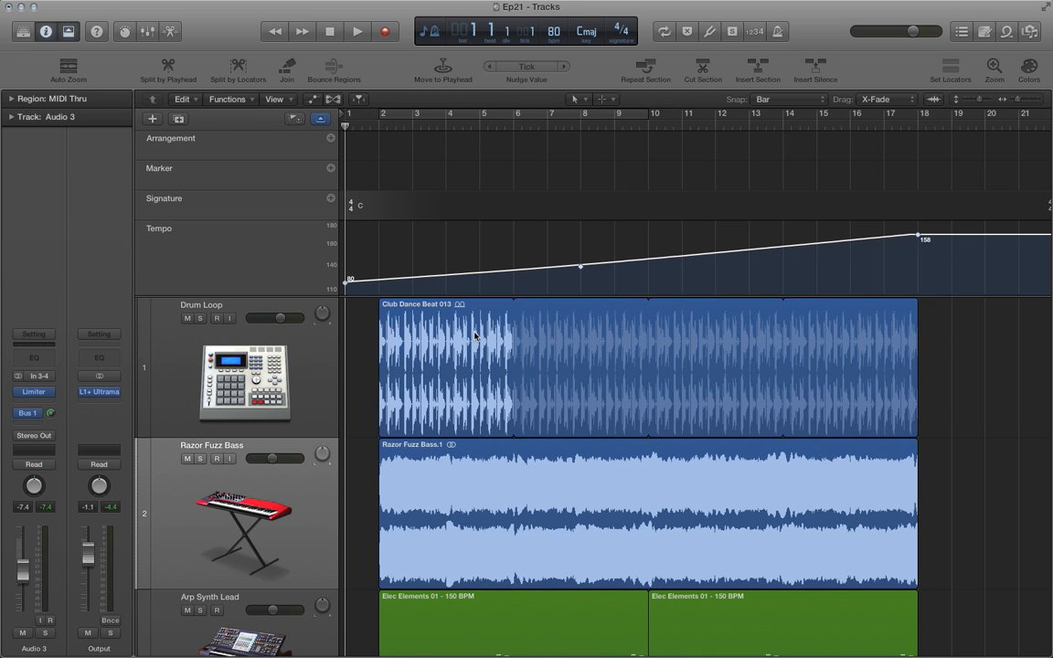
# Play from the start through the tempo ramp to bar 18, then stop.
pyautogui.click(357, 31)
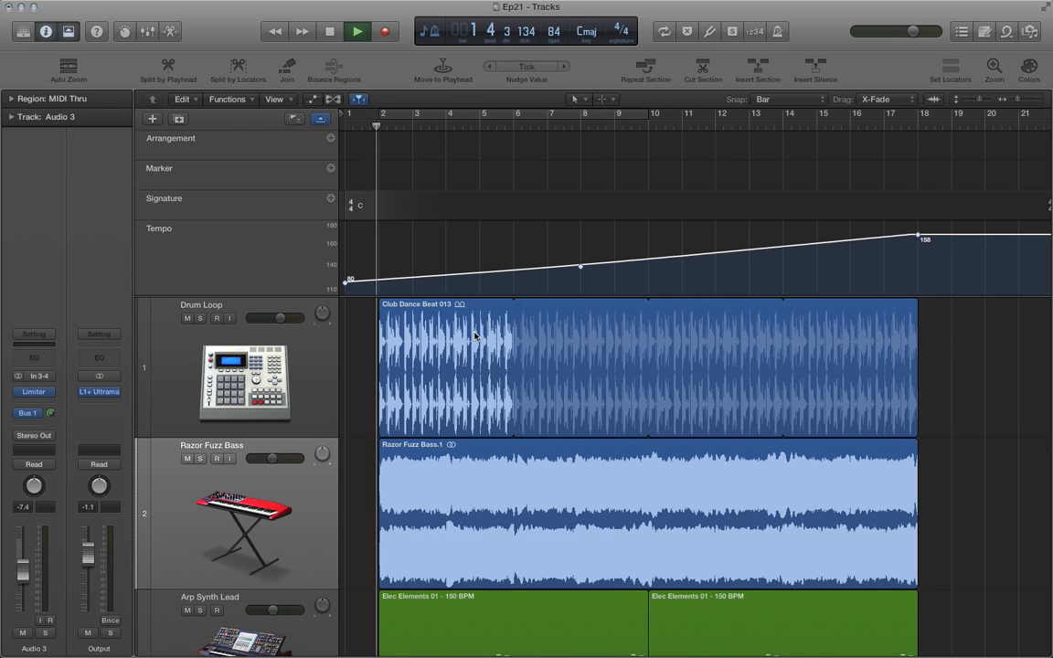
pyautogui.click(356, 31)
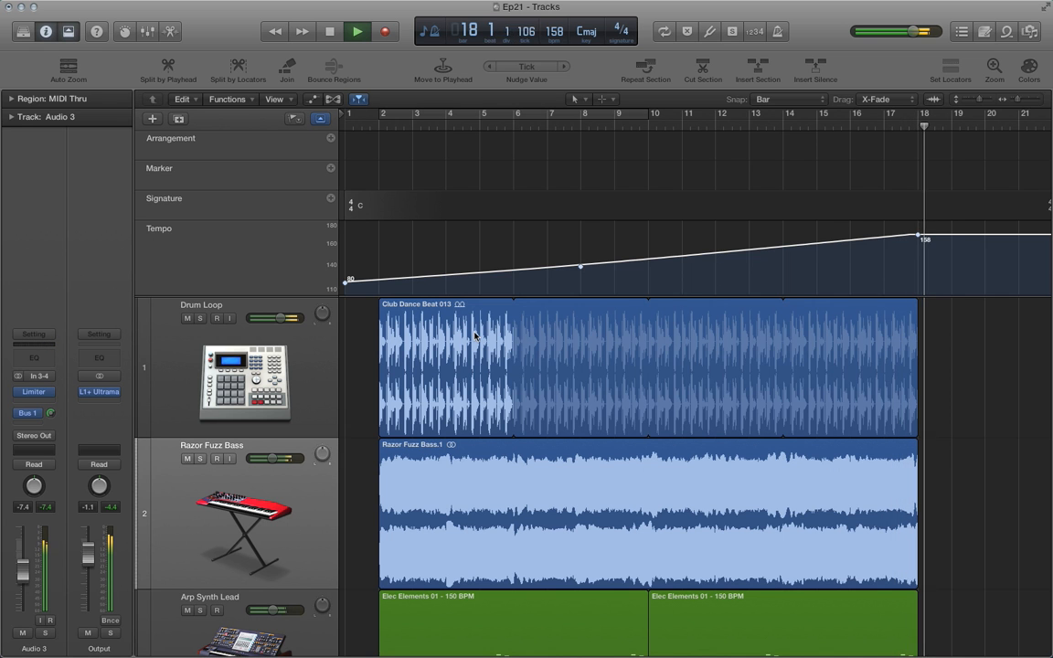
pyautogui.click(329, 31)
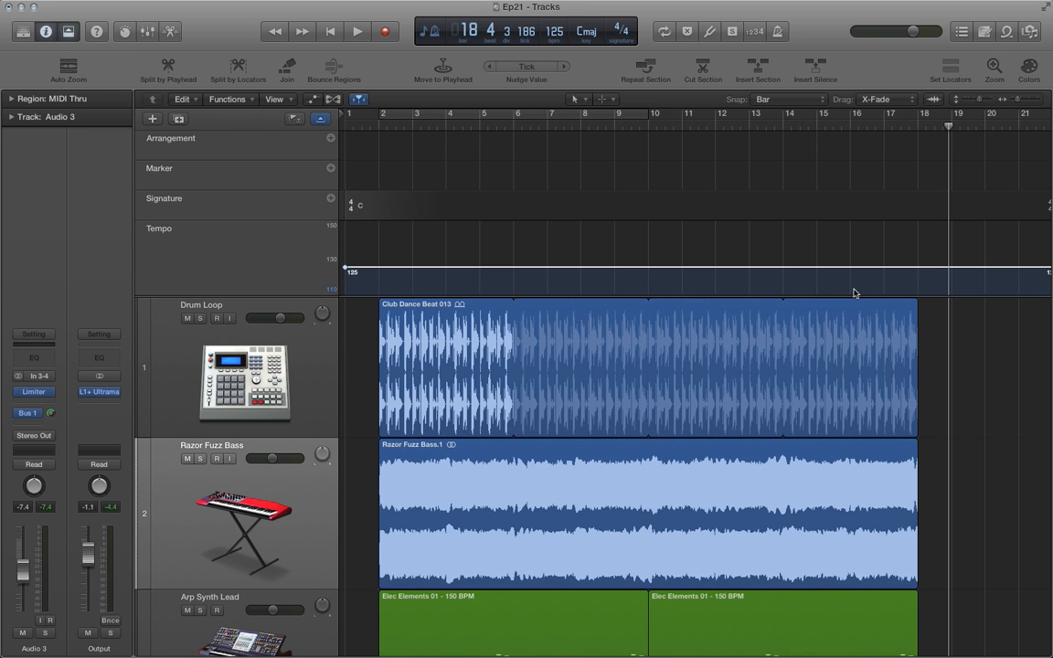
pyautogui.moveTo(694, 289)
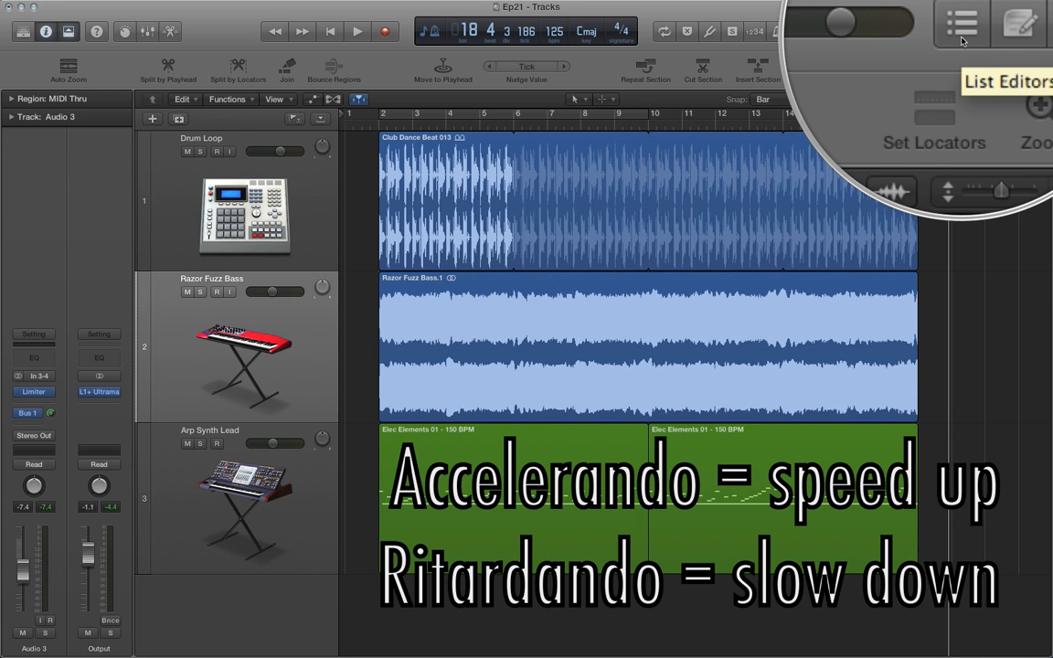
# Show the List Editors with the Tempo list holding one 125 BPM event at the start.
pyautogui.click(961, 31)
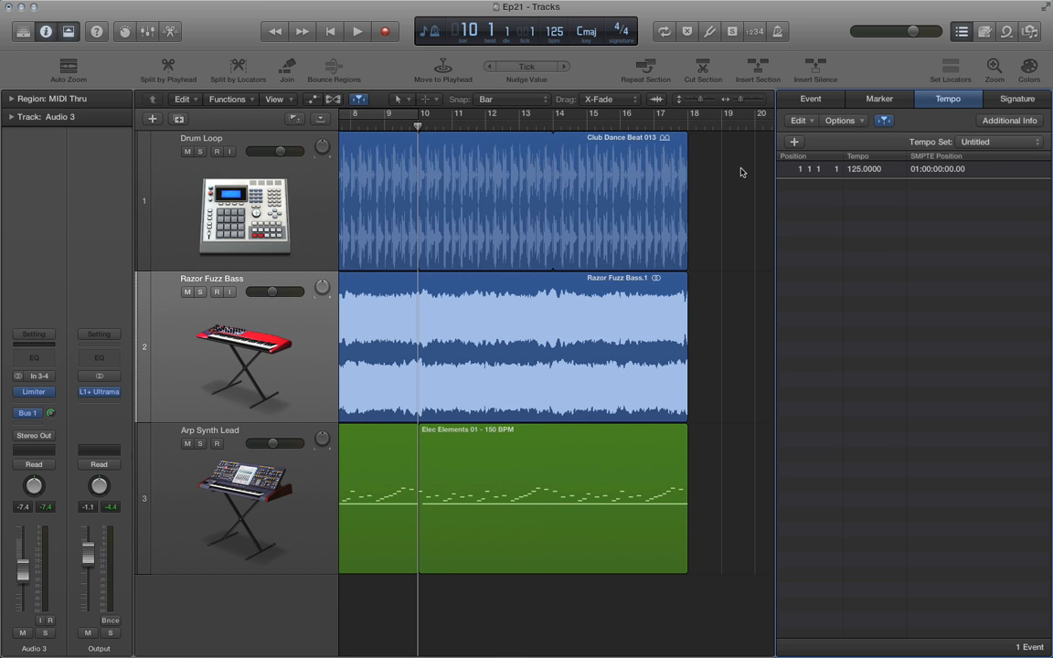
# Insert a second tempo event of 150 BPM at bar 10.
pyautogui.click(794, 141)
pyautogui.write('150')
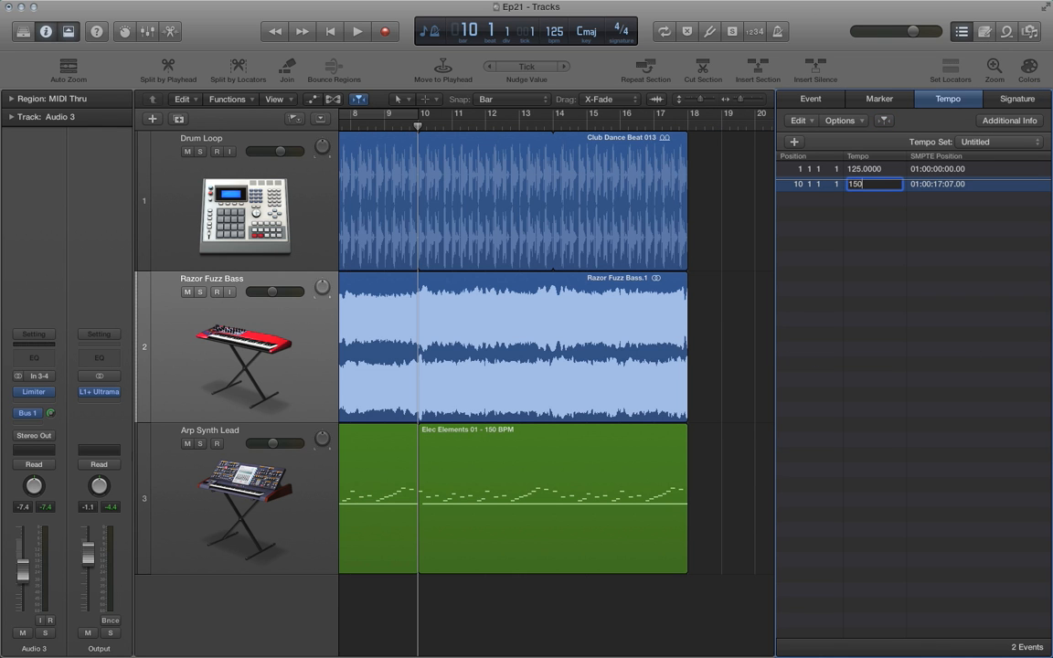
pyautogui.press('Return')
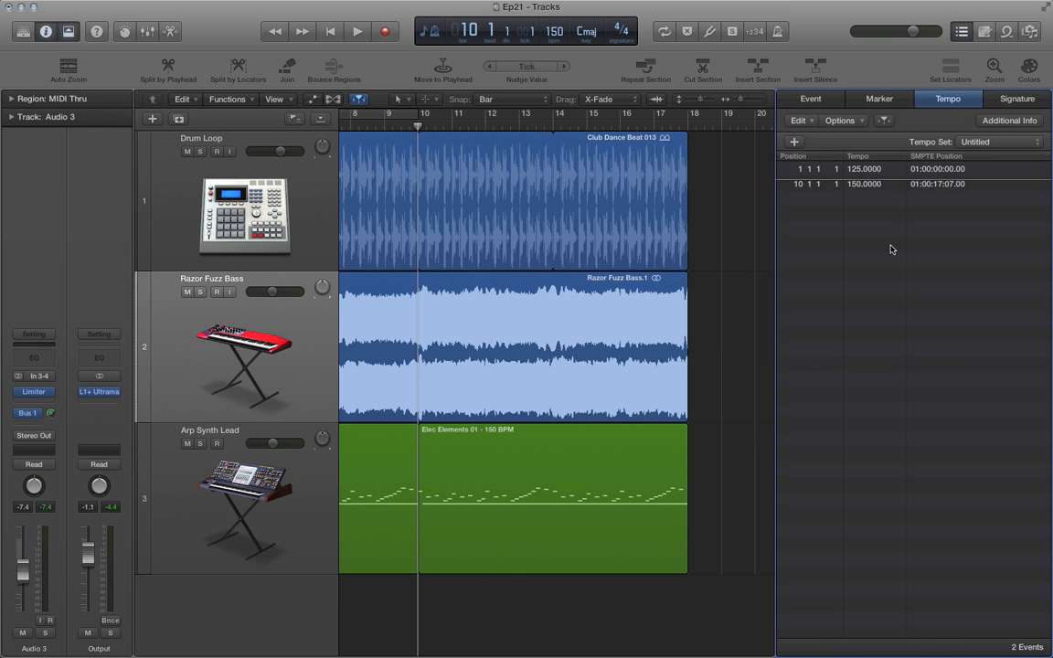
pyautogui.moveTo(505, 358)
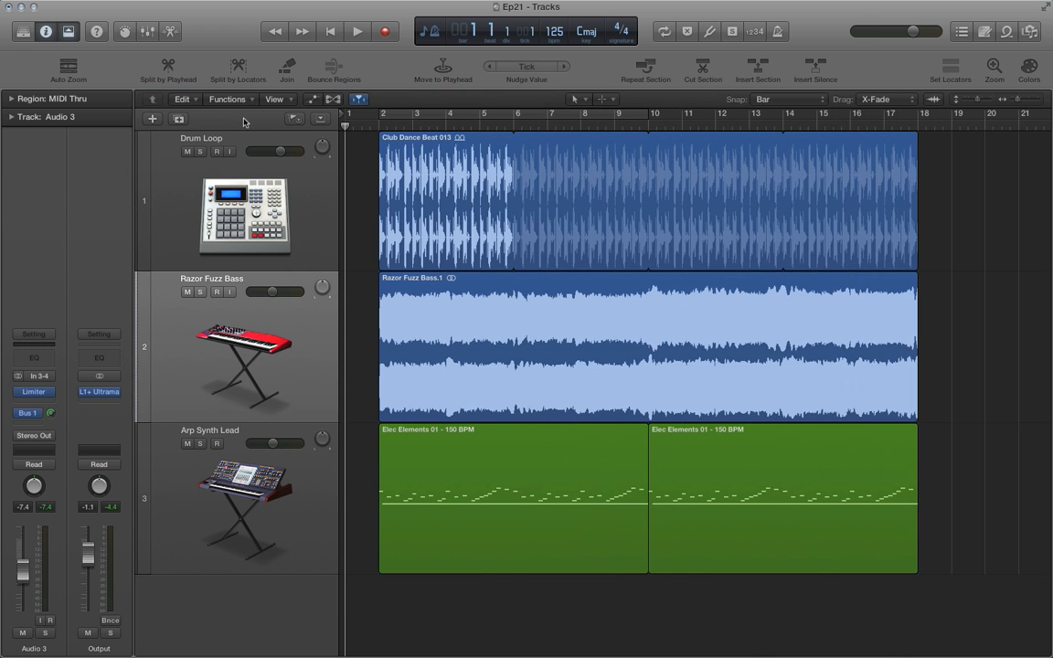
# Reveal the Tempo global track stepping 125 to 150 BPM at bar 10 and play it back.
pyautogui.click(320, 119)
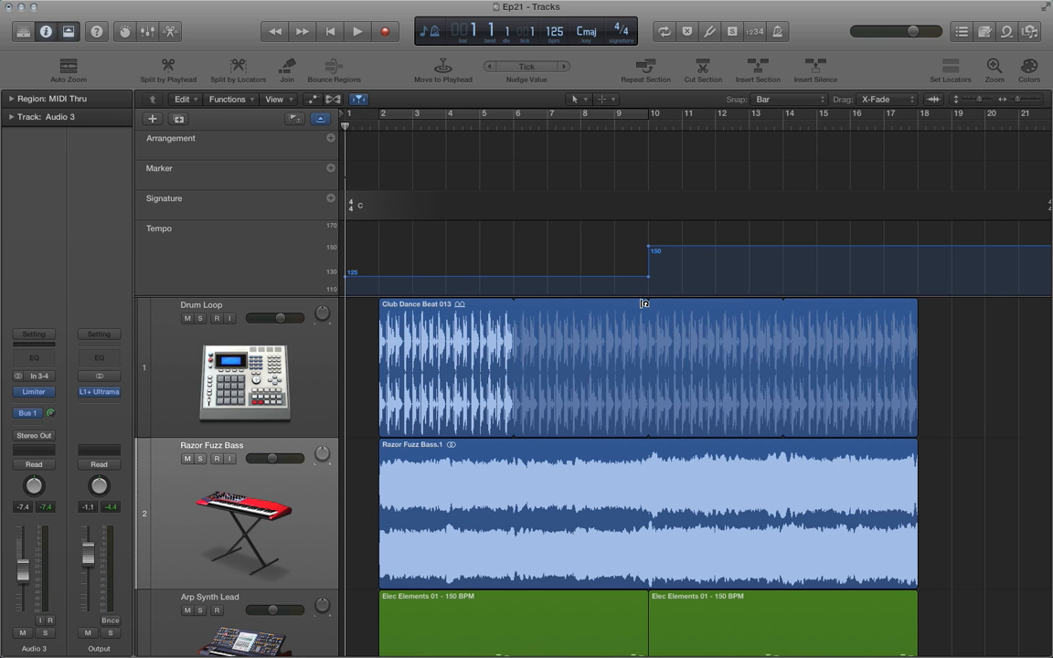
pyautogui.click(357, 31)
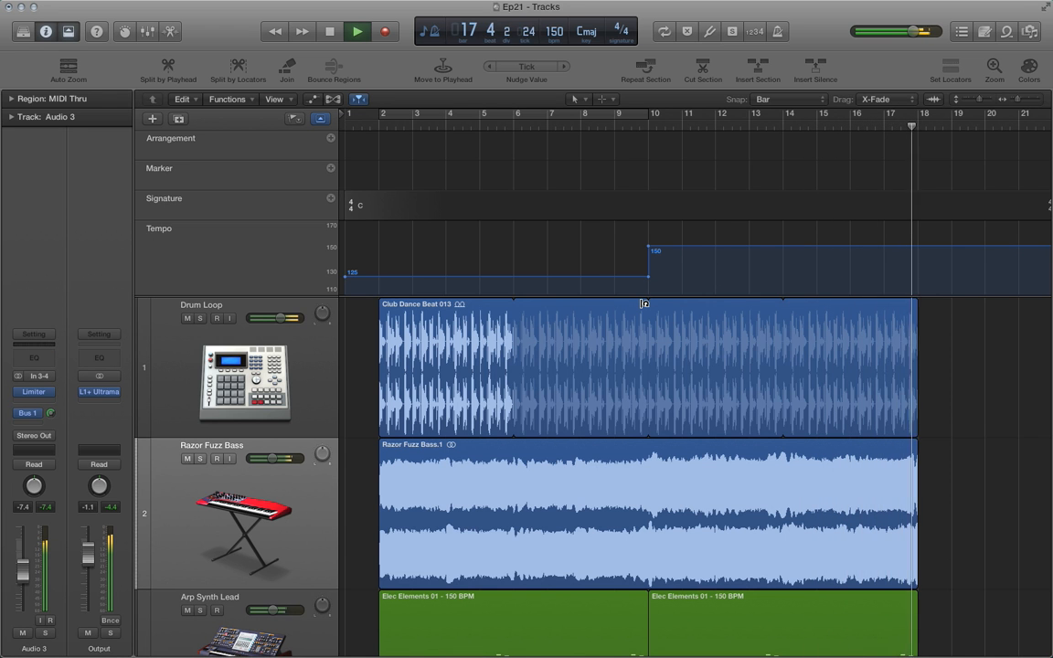
# Stop playback near the end of bar 18 at 150 BPM.
pyautogui.click(356, 31)
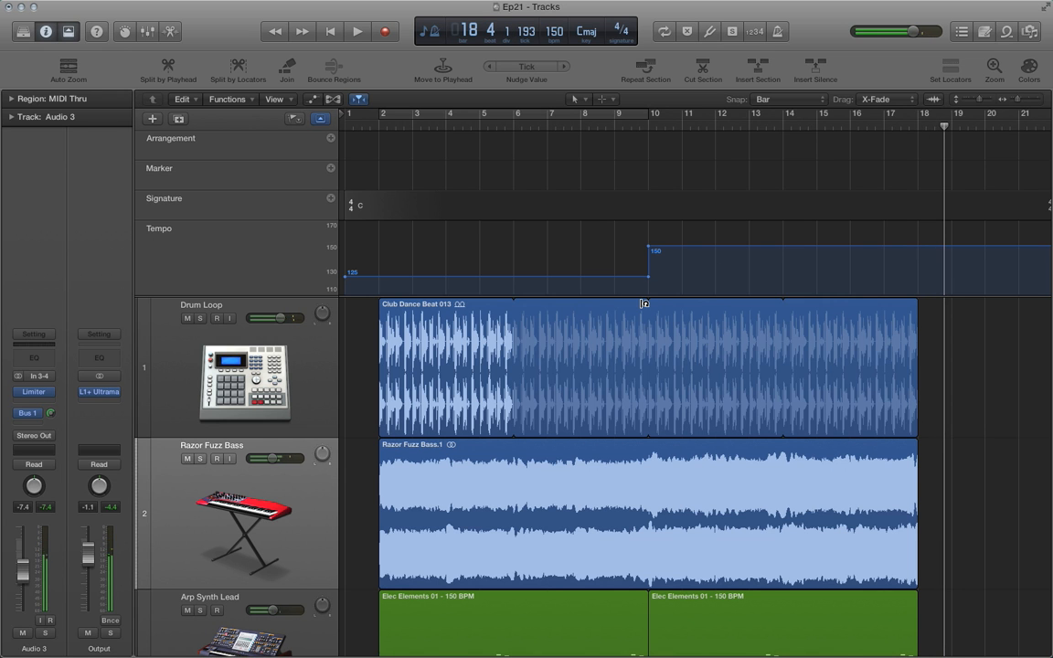